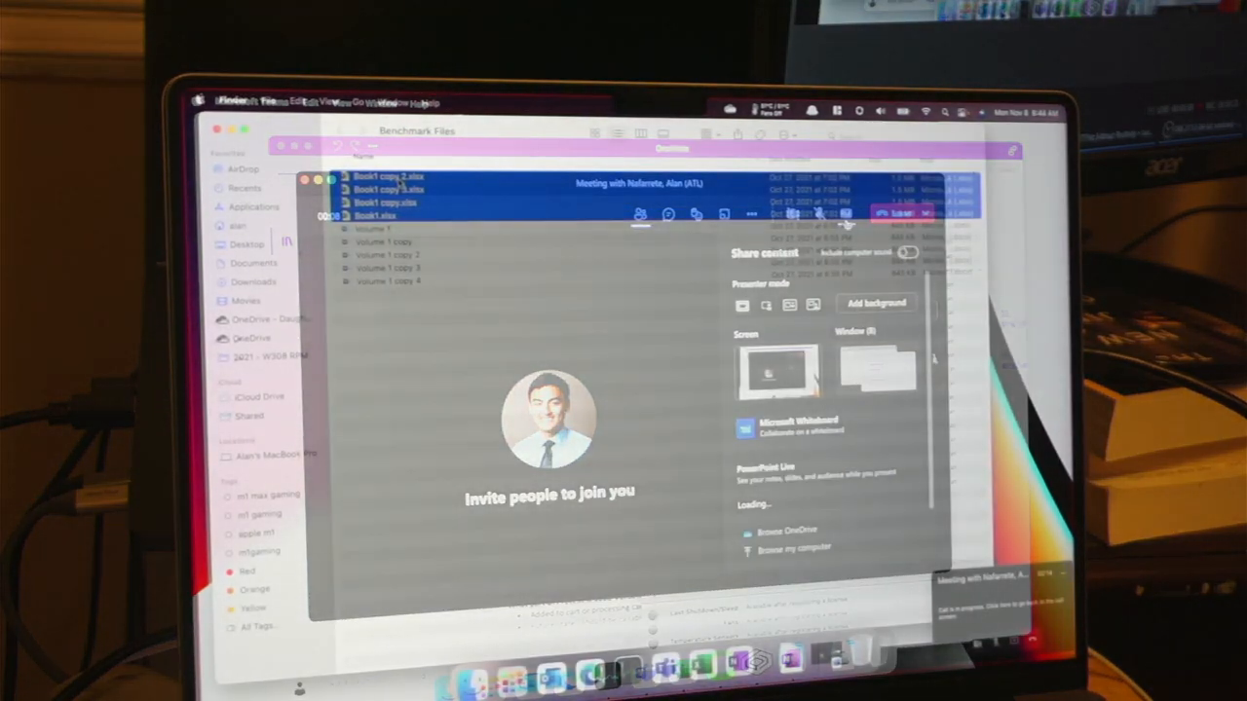
# Open the four selected Book1 workbooks, switch to Excel, and start sharing content in Teams.
pyautogui.rightClick(380, 195)
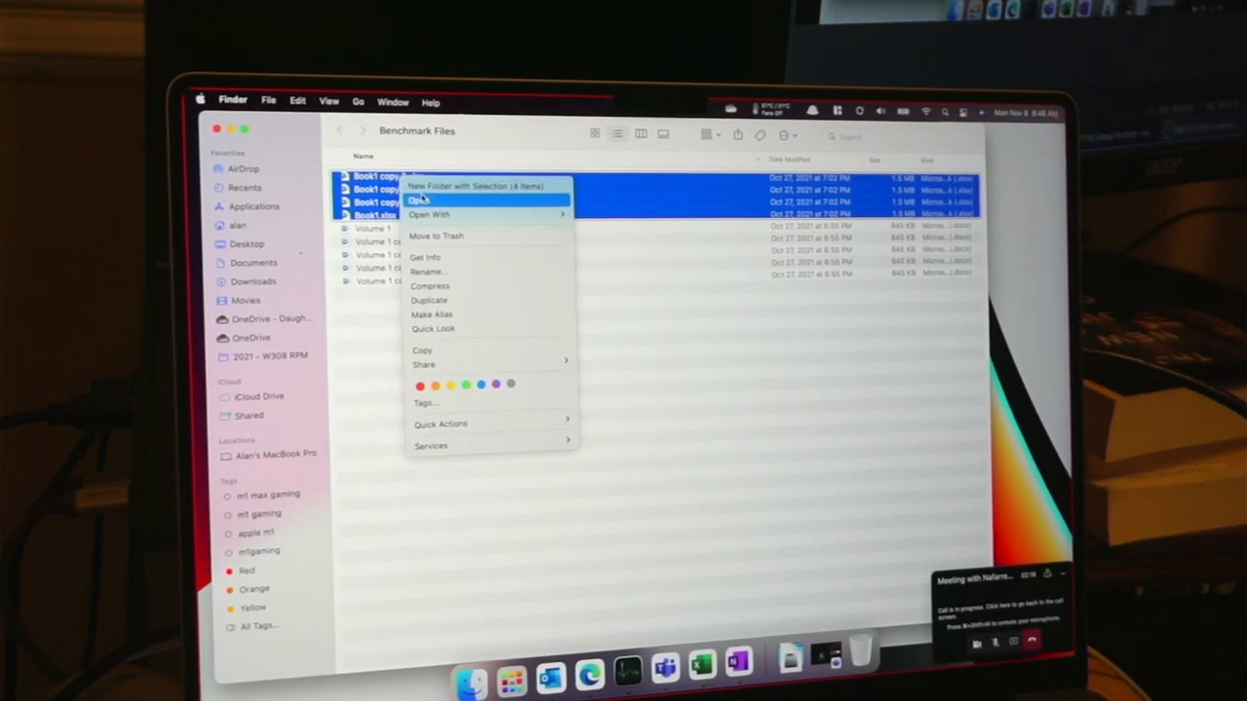
pyautogui.click(420, 201)
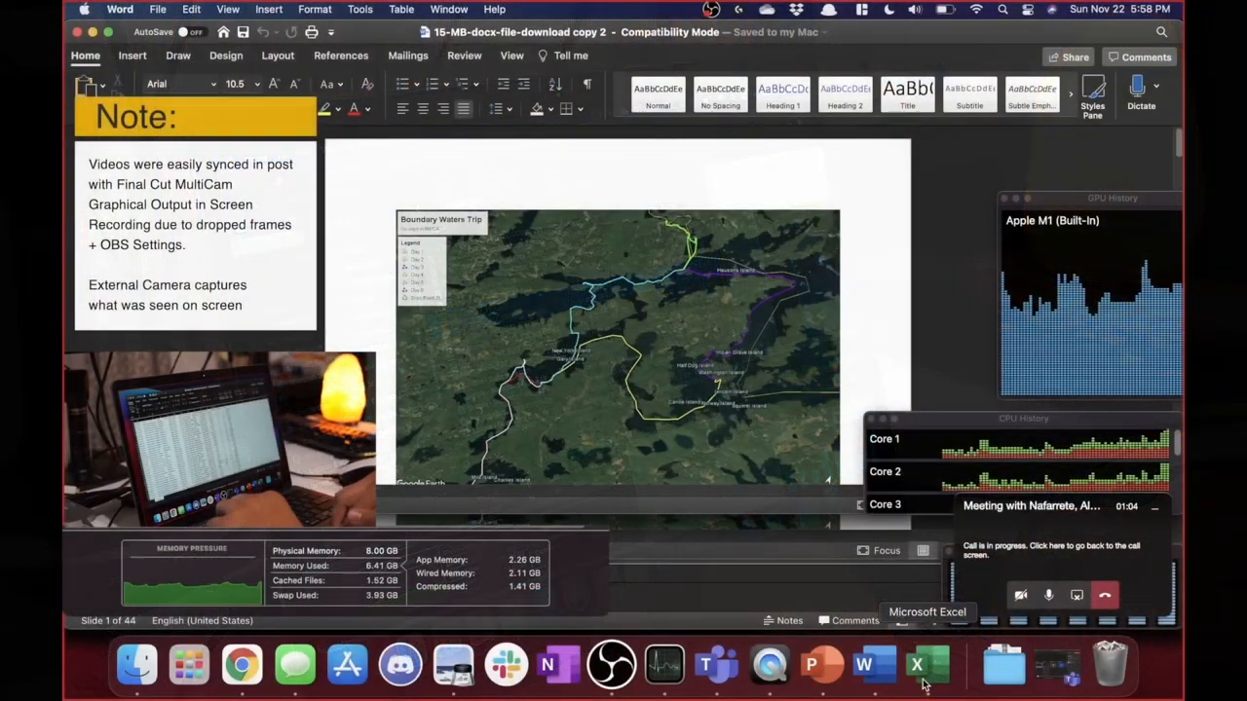
pyautogui.click(926, 665)
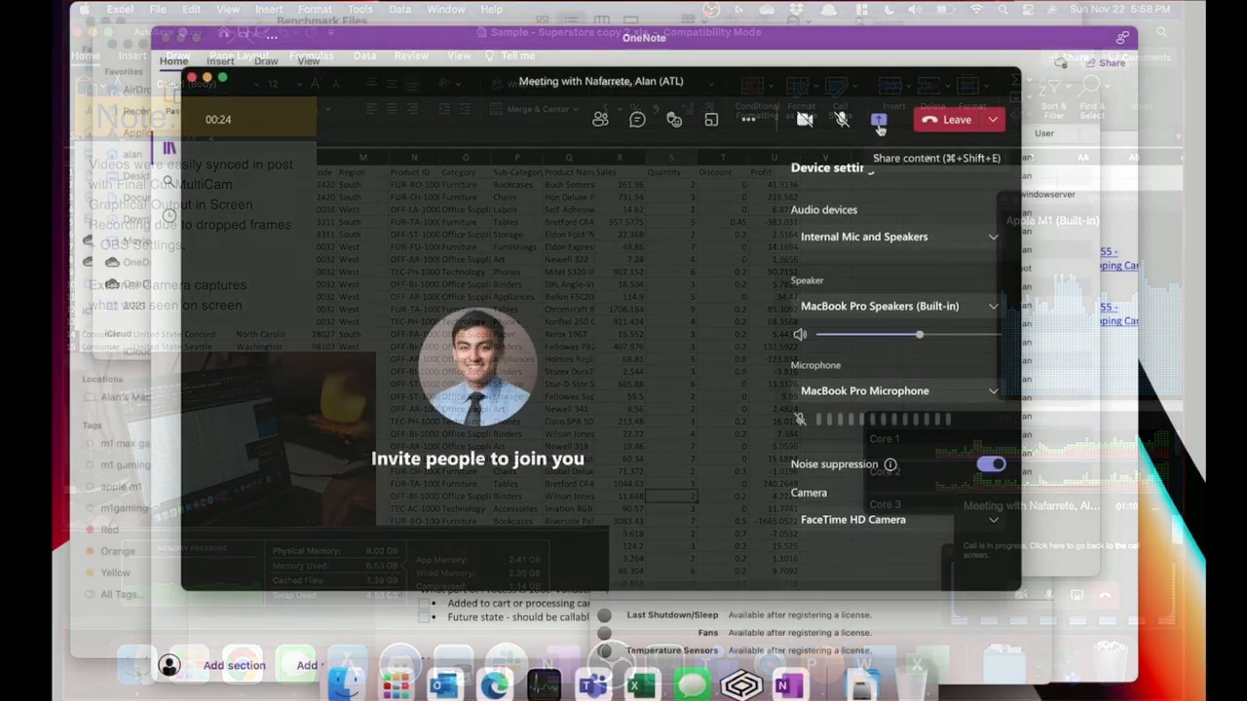
pyautogui.click(877, 119)
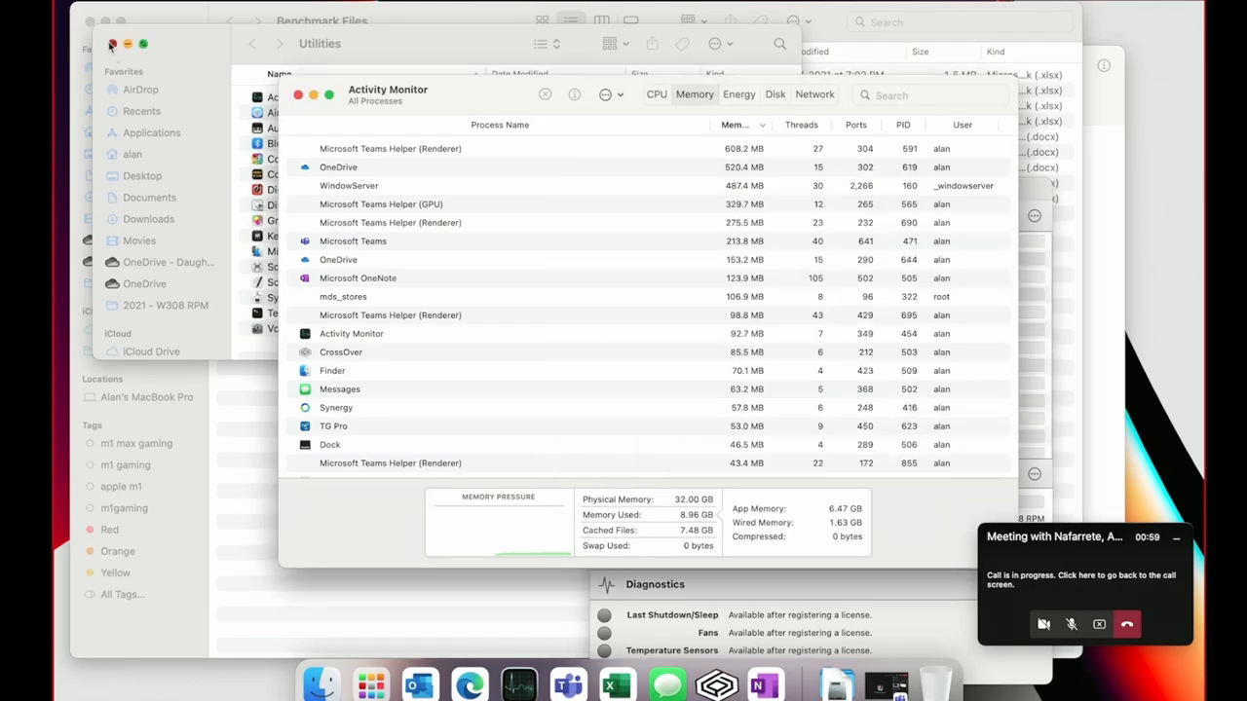
# Close the Utilities folder window and quit Messages from the Dock.
pyautogui.click(298, 95)
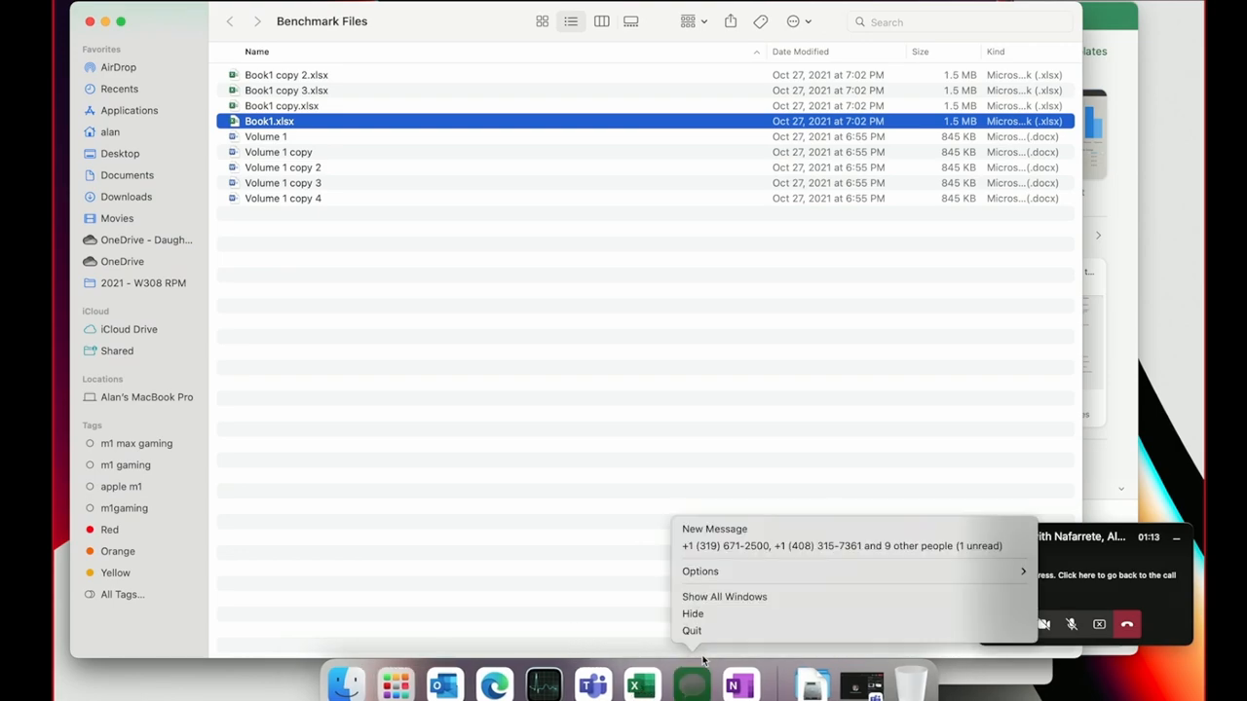
pyautogui.click(667, 682)
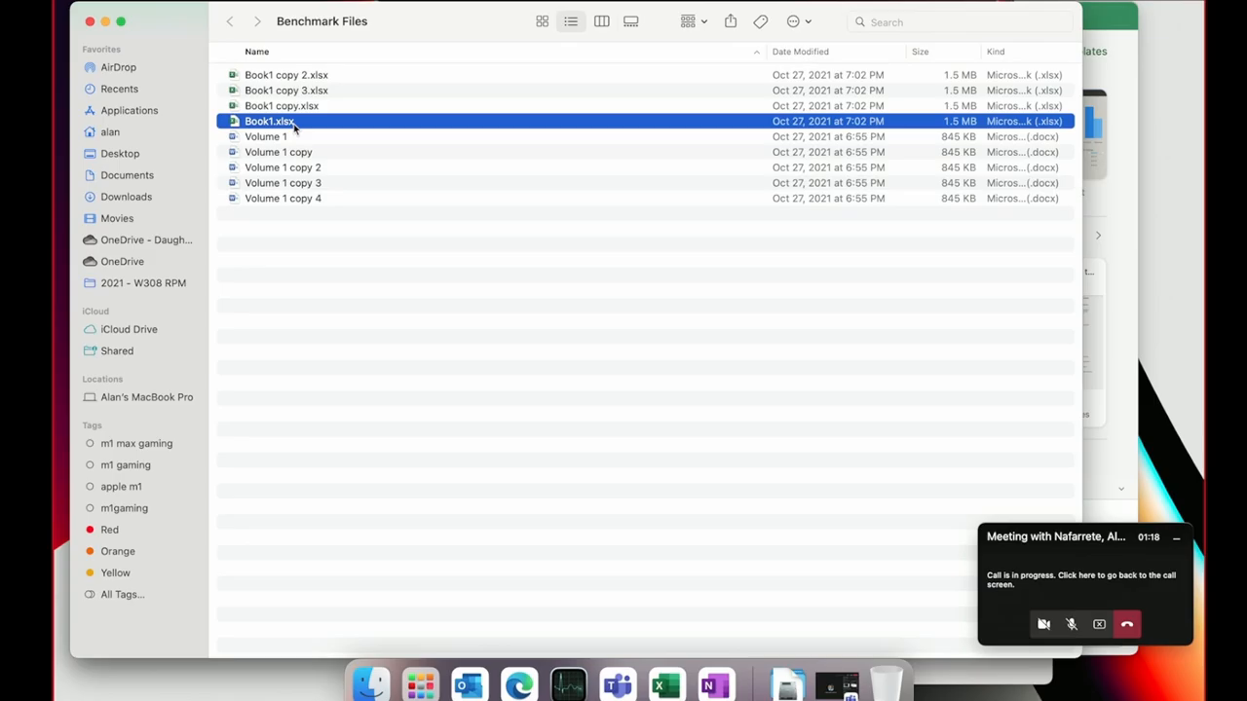
# Open Book1.xlsx and scroll down, up and right through its random-number grid.
pyautogui.doubleClick(270, 121)
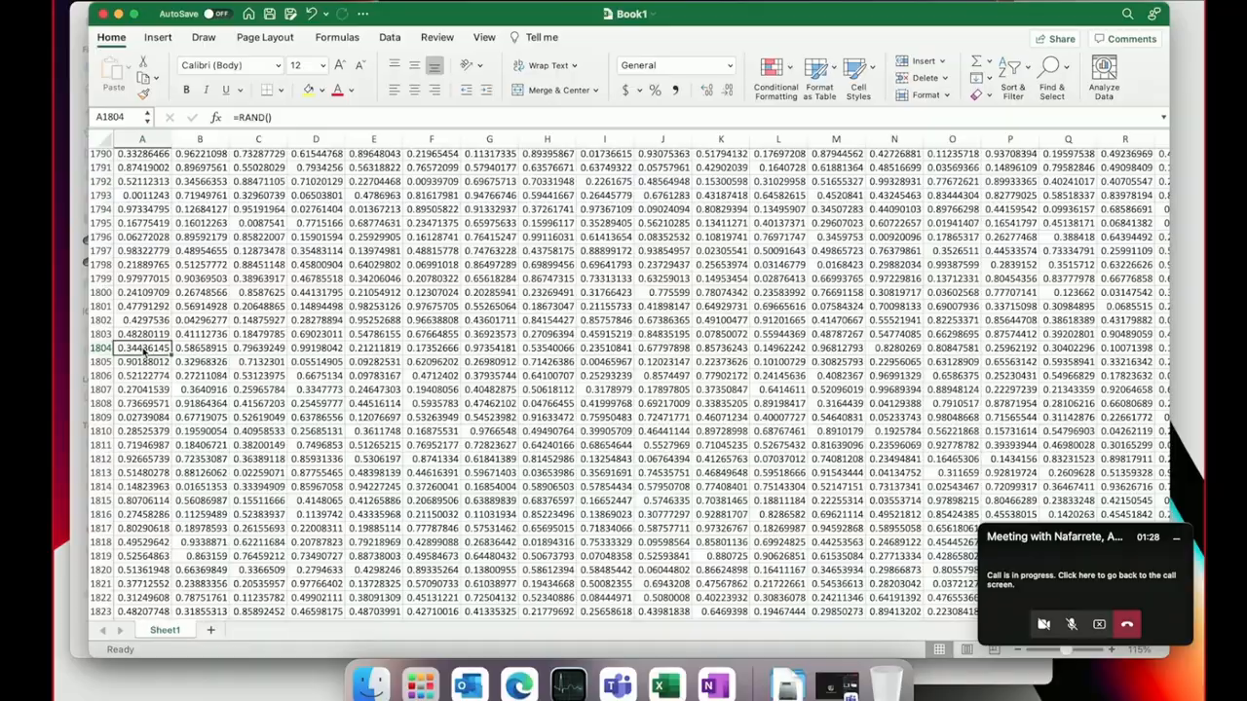
pyautogui.scroll(-3)
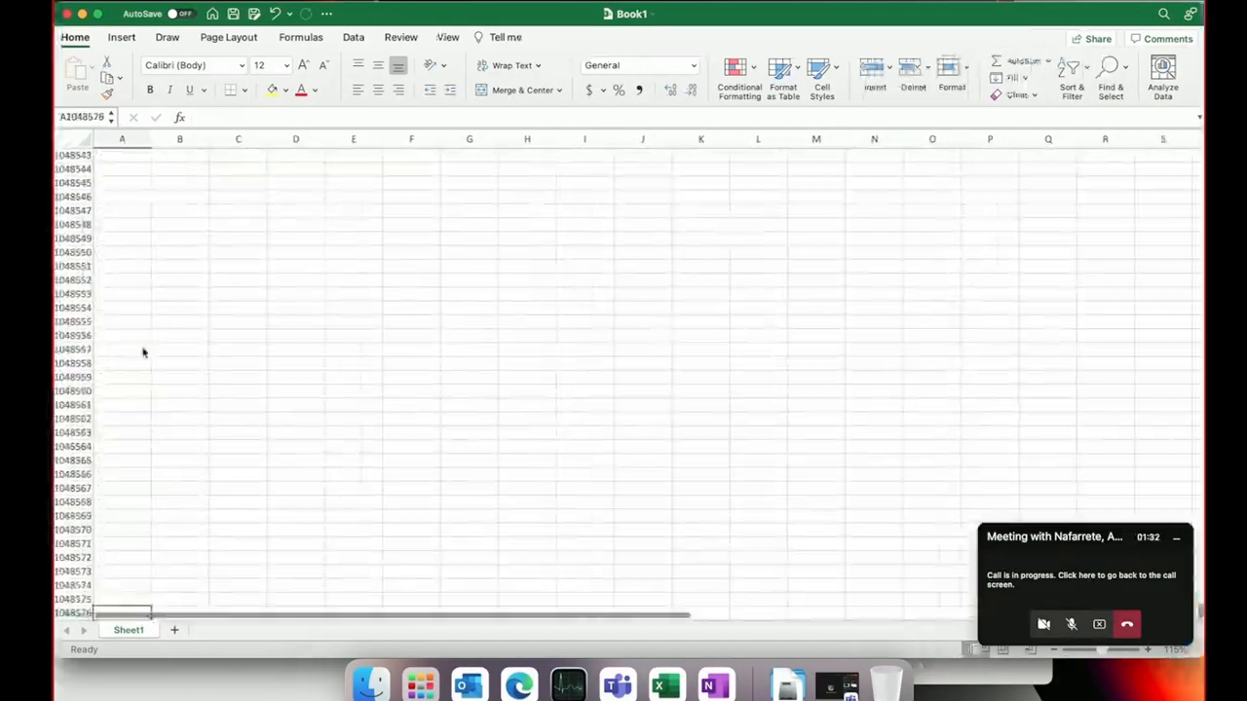
pyautogui.scroll(3)
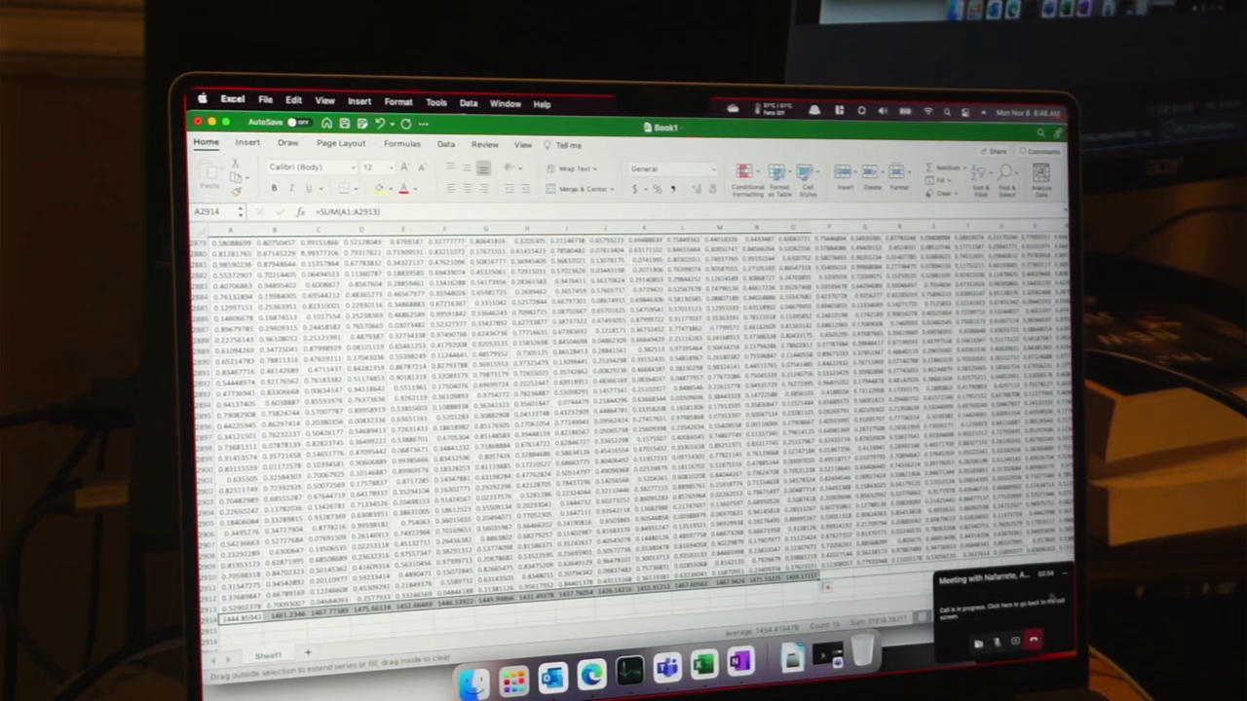
pyautogui.hscroll(3)
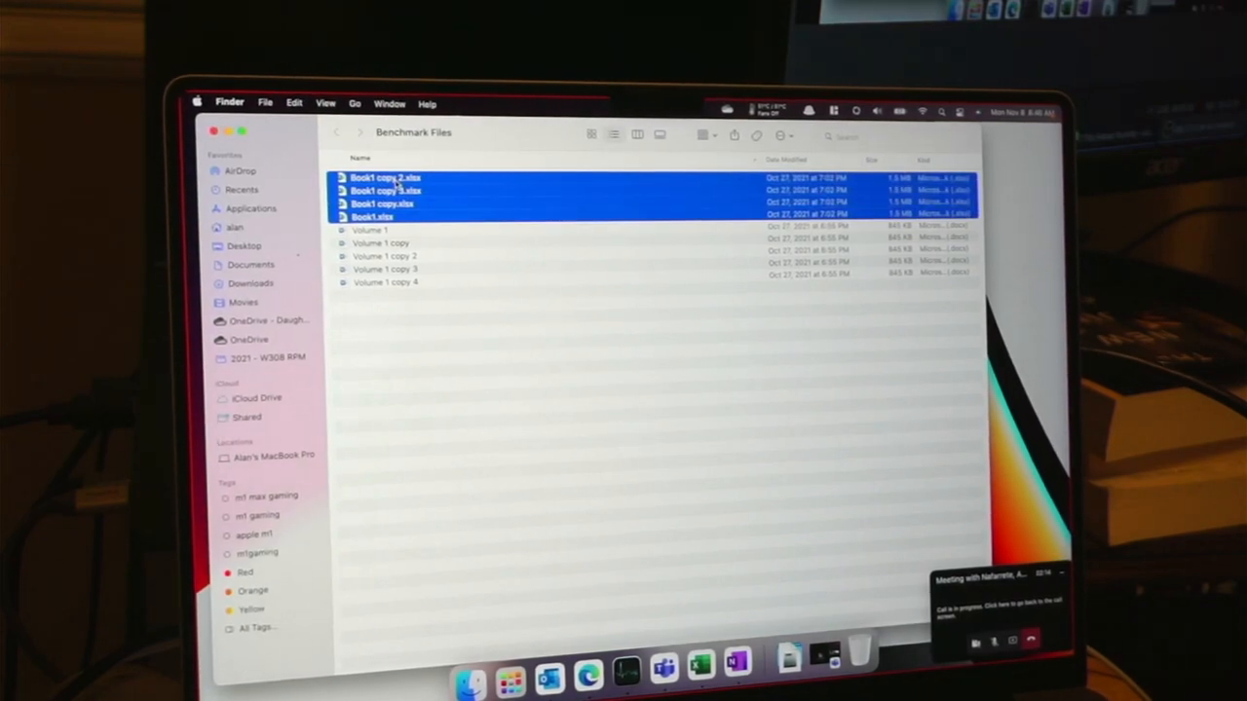
# Open the four Book1 workbooks, close Book1 copy 3 with Don't Save, and select Volume 1.
pyautogui.rightClick(385, 201)
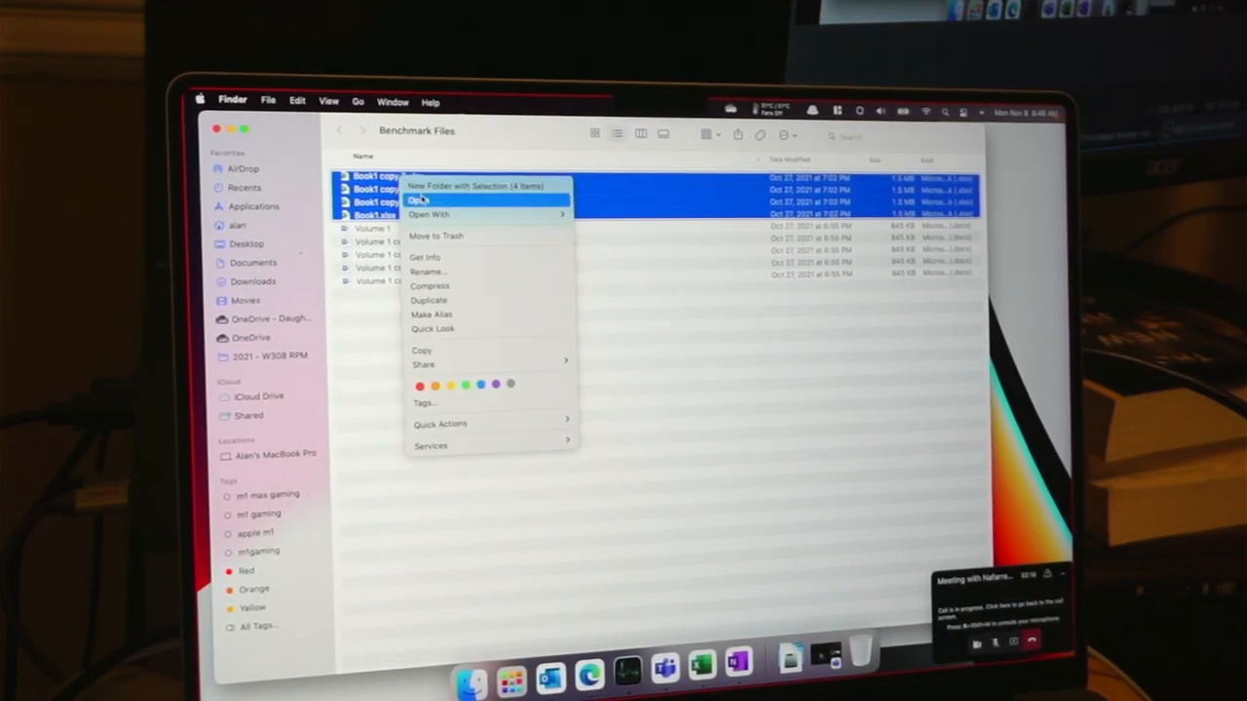
pyautogui.click(420, 199)
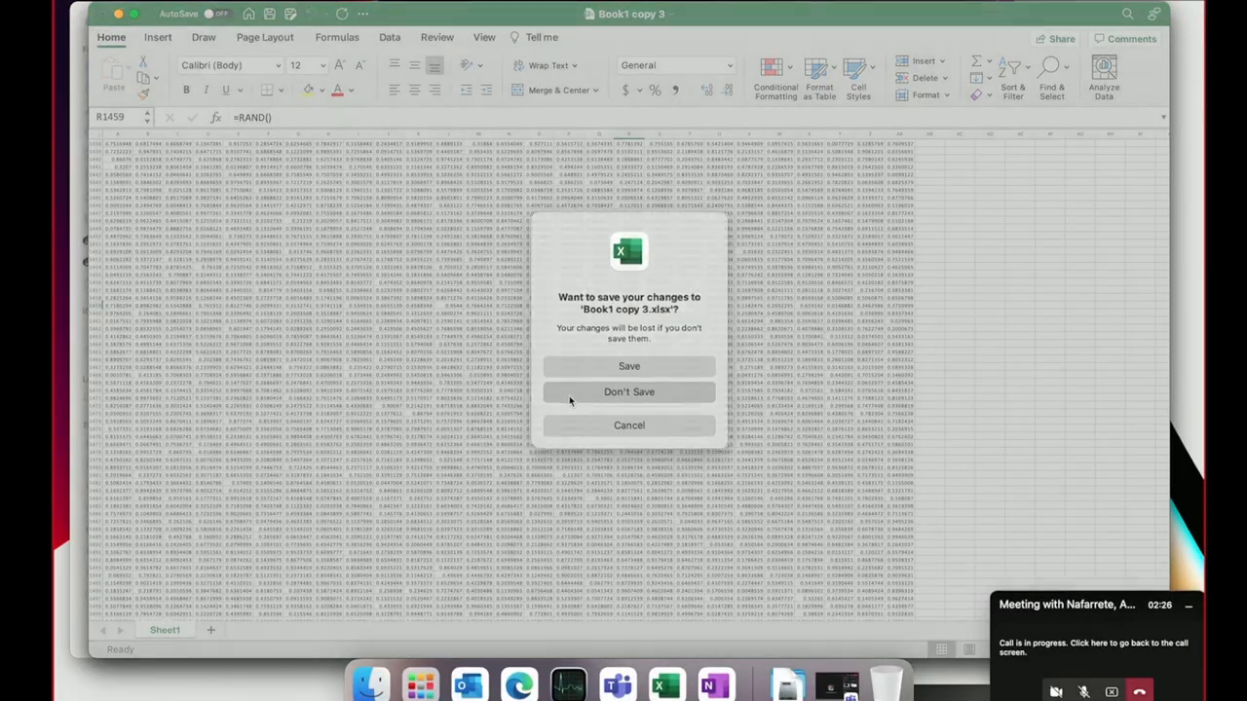
pyautogui.click(629, 391)
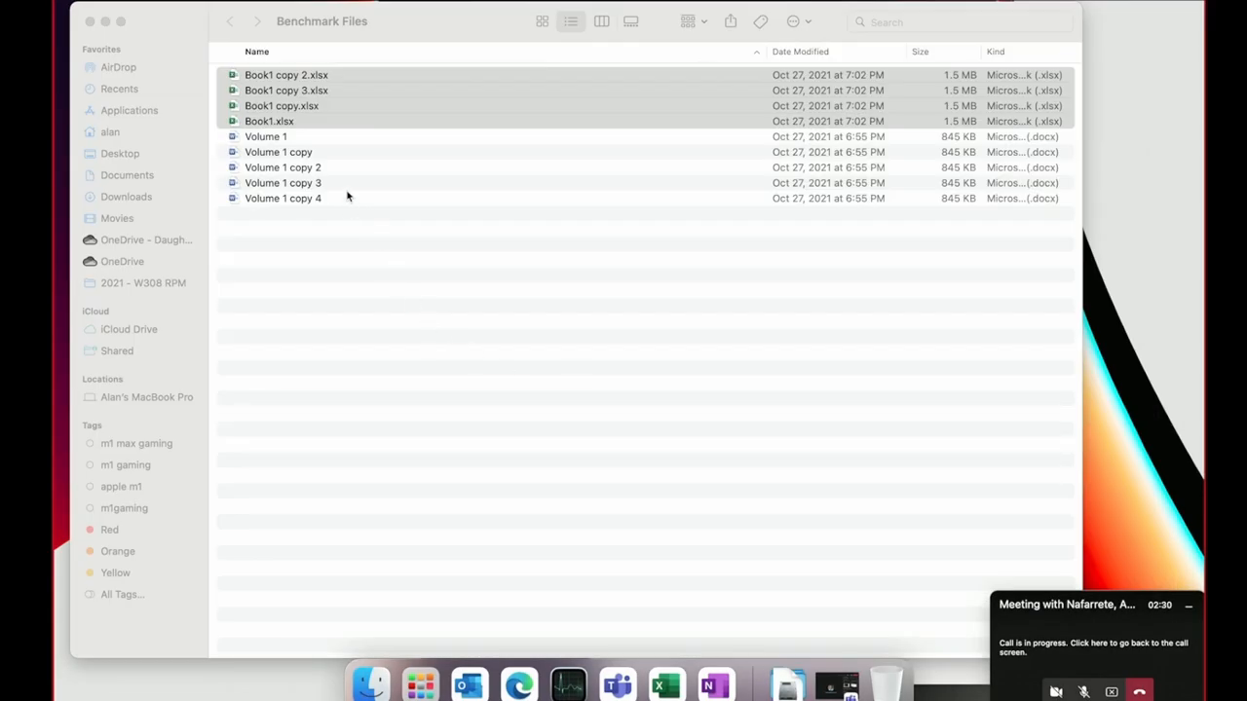
pyautogui.click(266, 136)
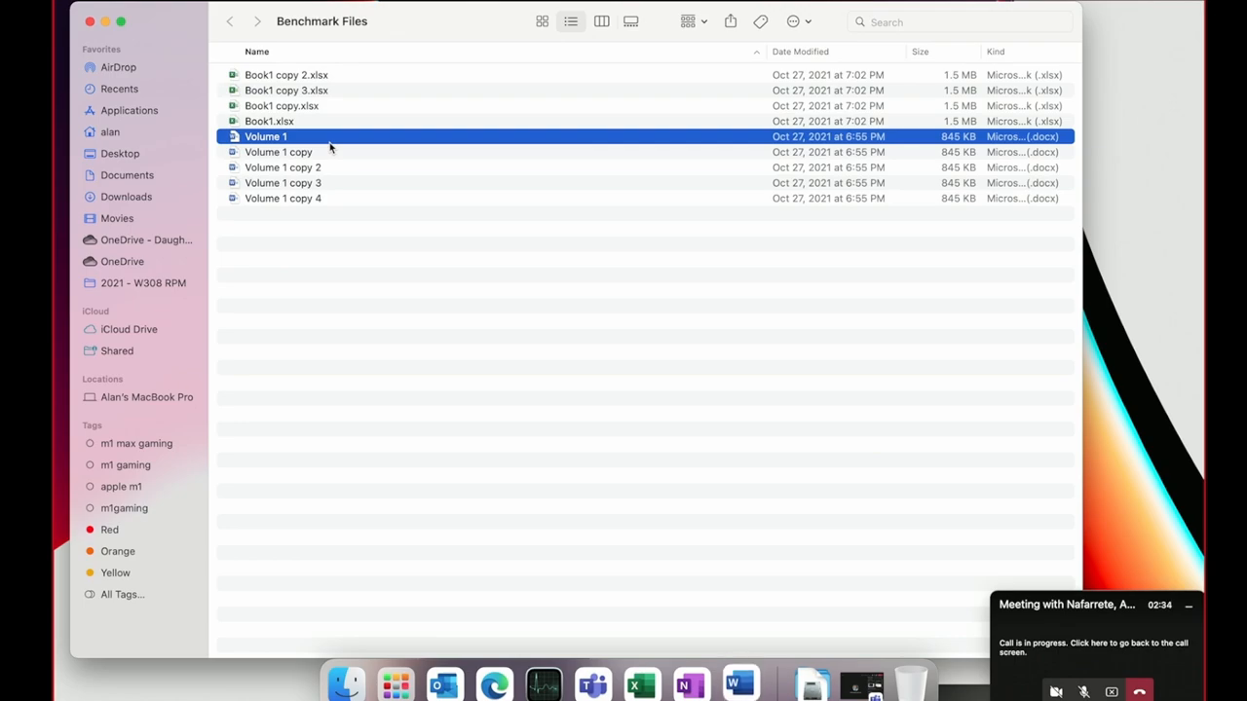
pyautogui.moveTo(494, 246)
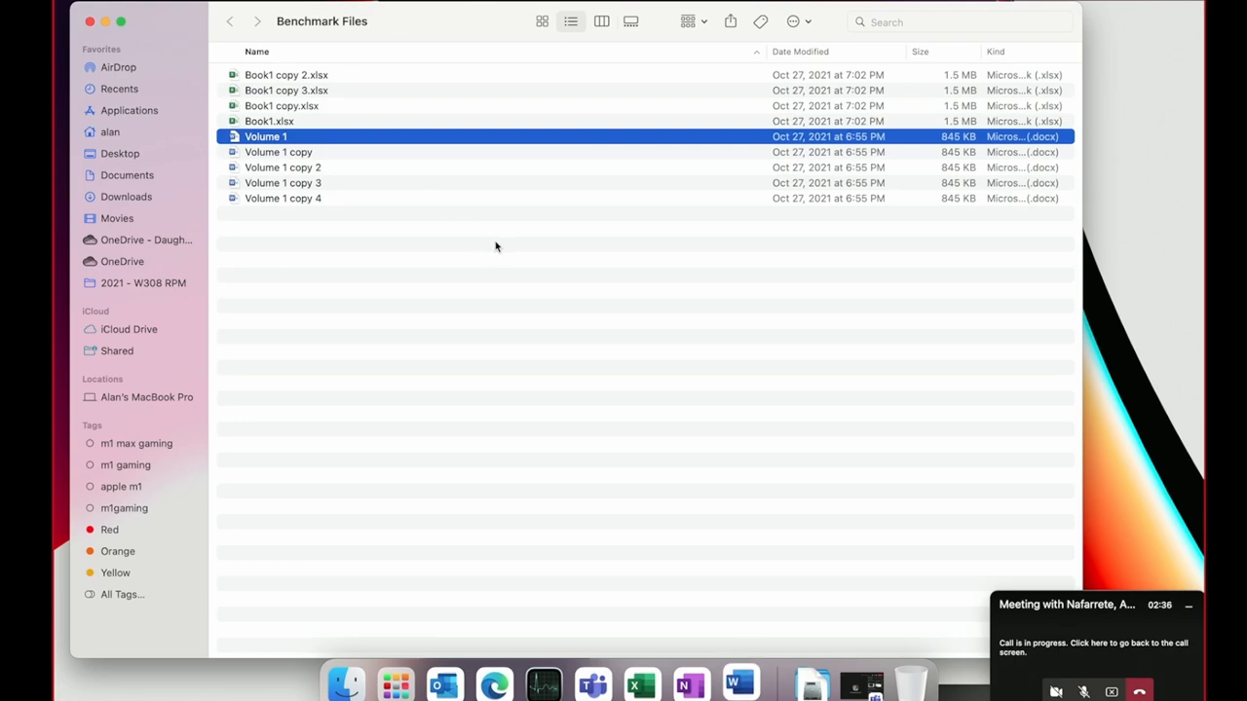
pyautogui.click(496, 247)
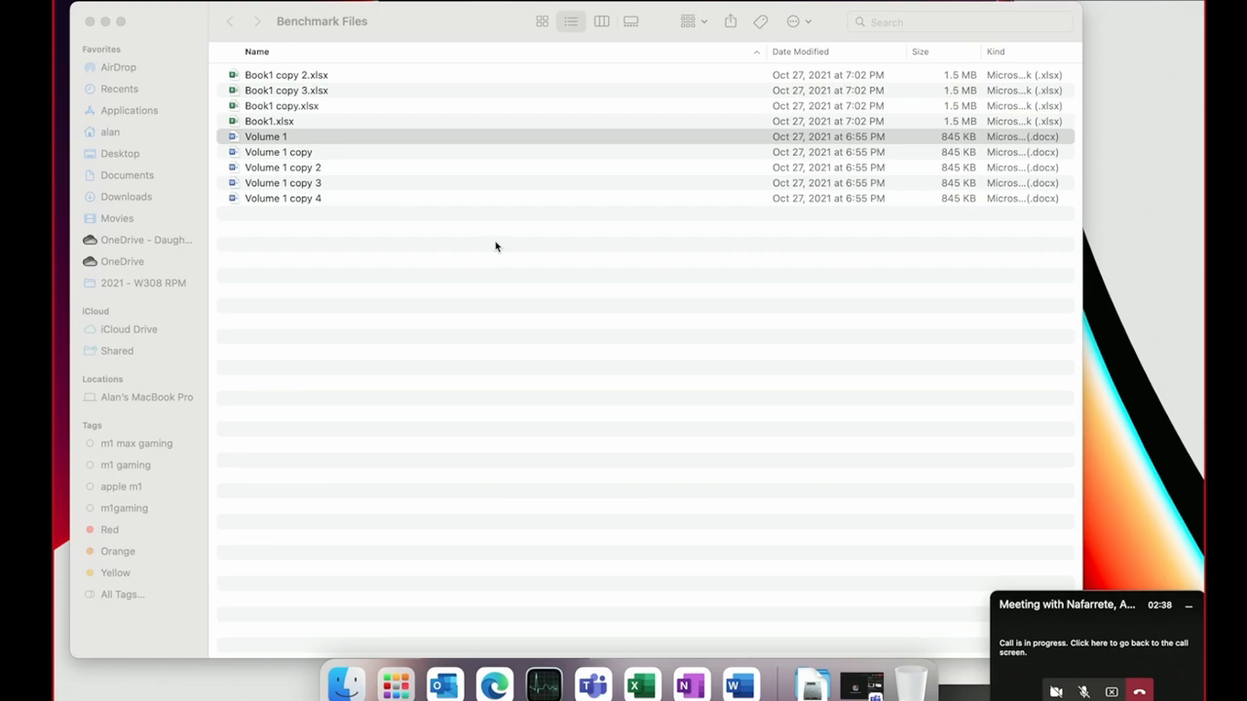
pyautogui.moveTo(776, 597)
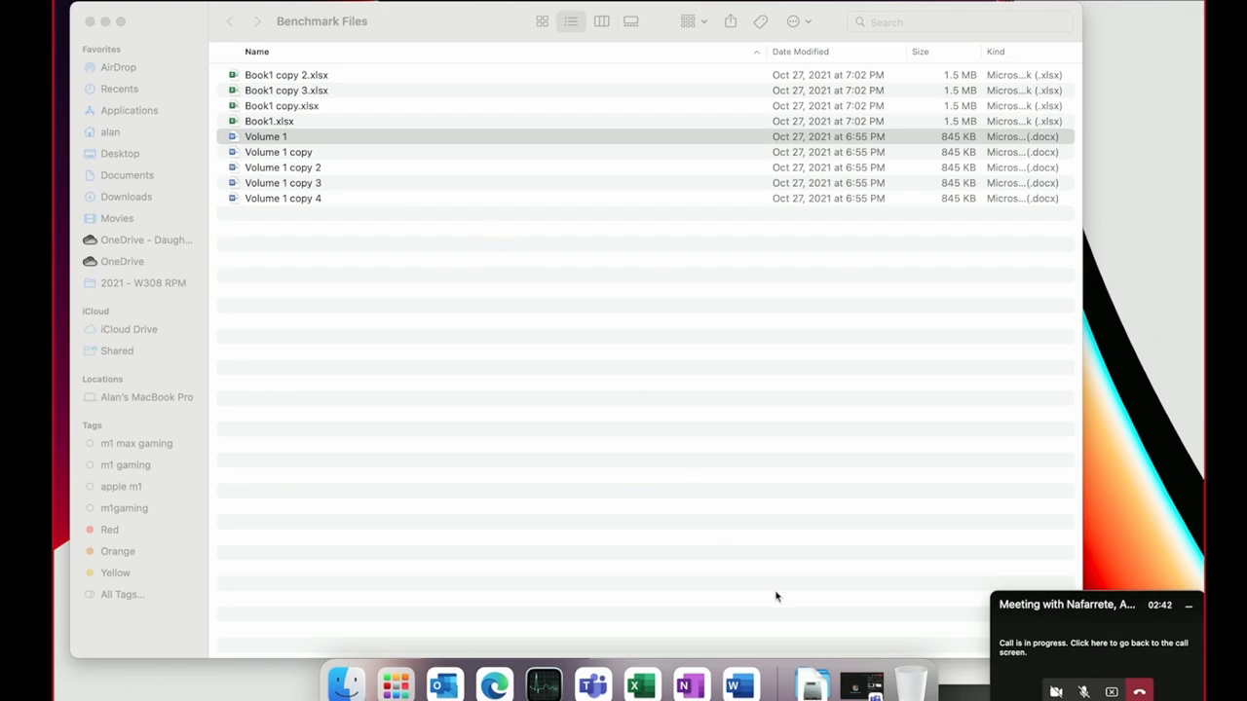
# Open Volume 1 in Word and scroll up and down through its newsletter pages.
pyautogui.doubleClick(265, 137)
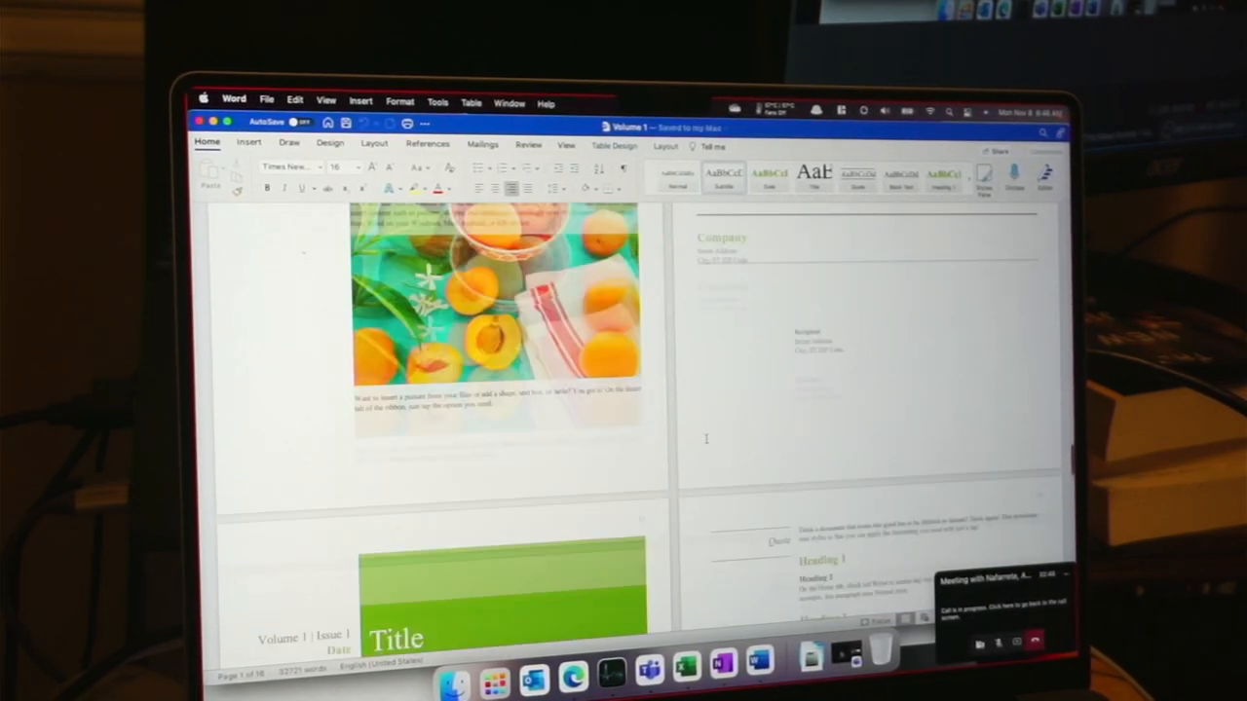
pyautogui.scroll(-3)
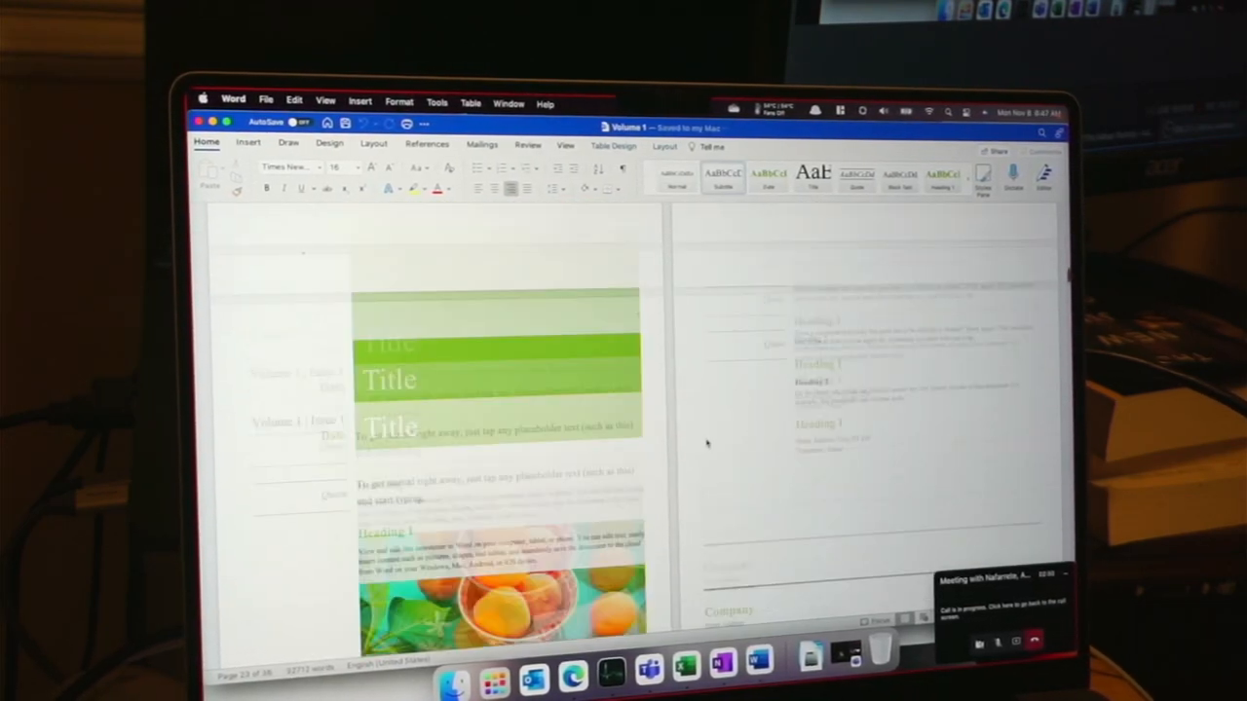
pyautogui.scroll(3)
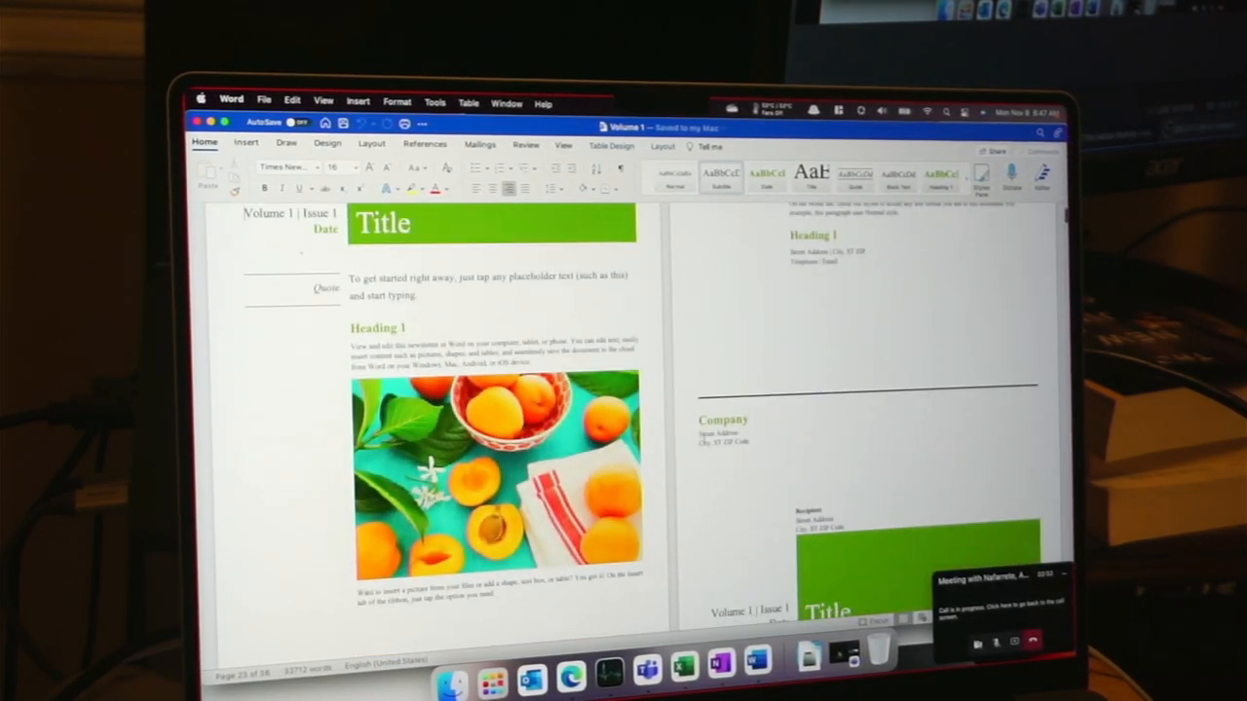
pyautogui.scroll(3)
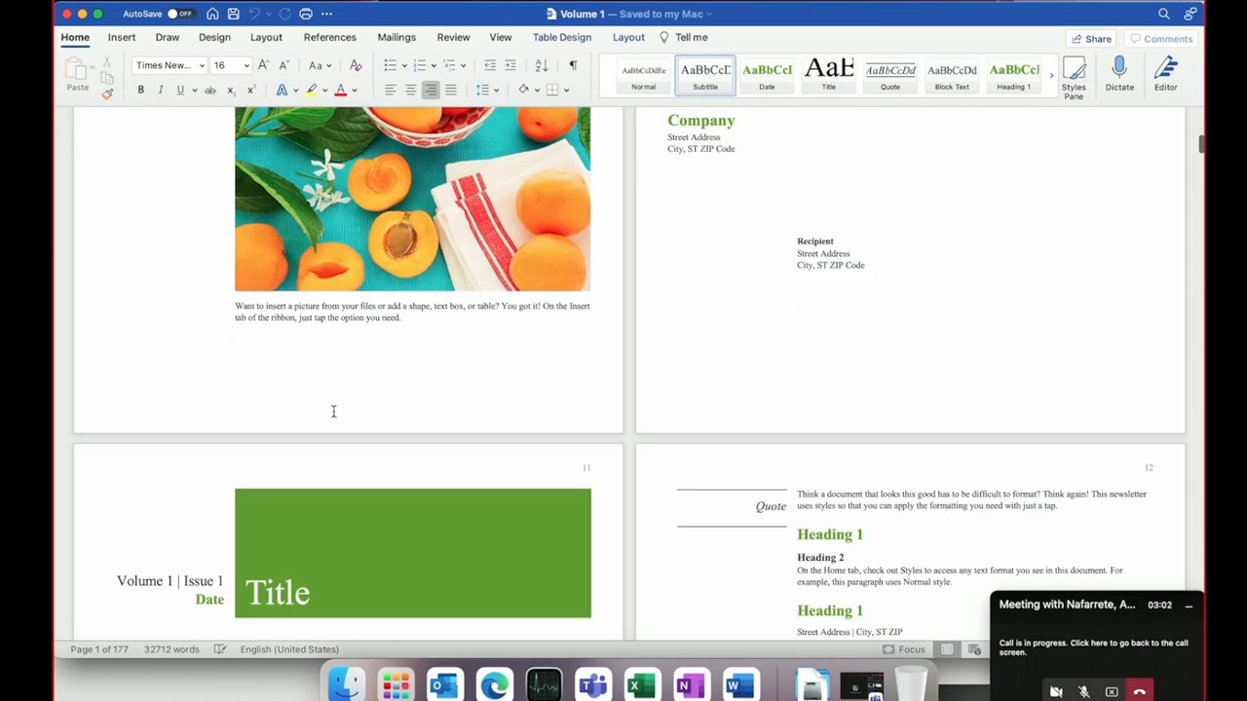
pyautogui.scroll(3)
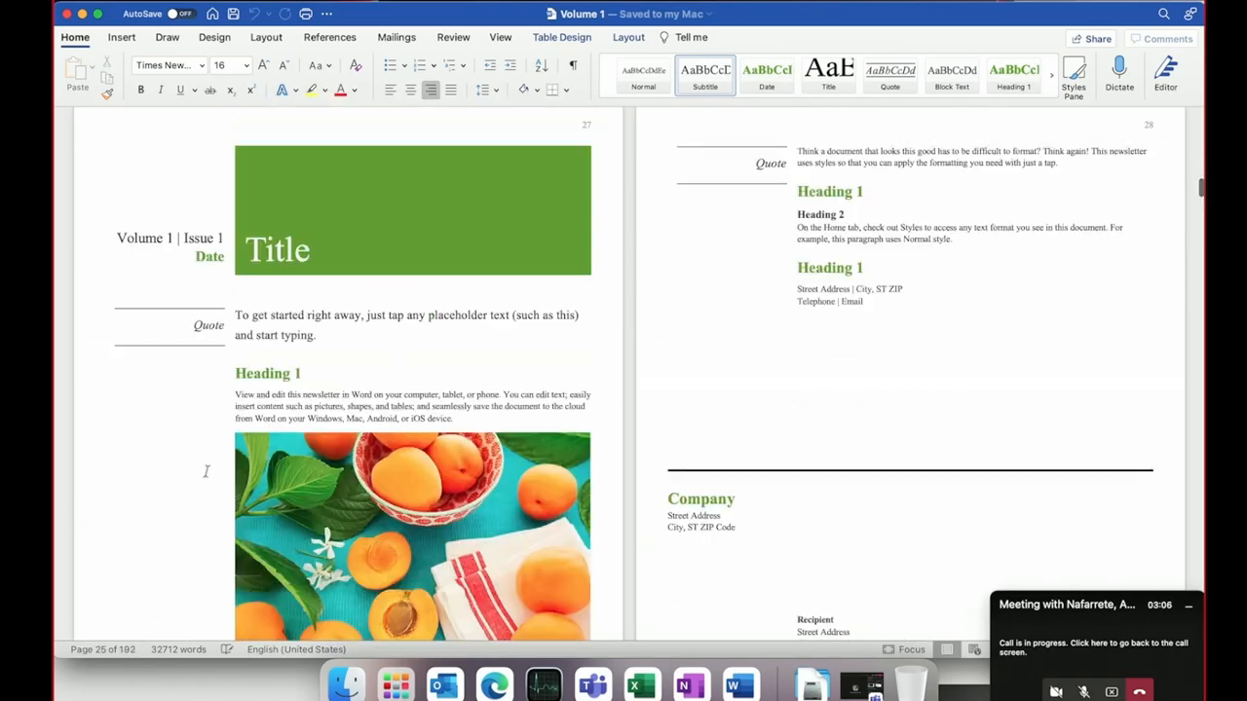
pyautogui.scroll(-3)
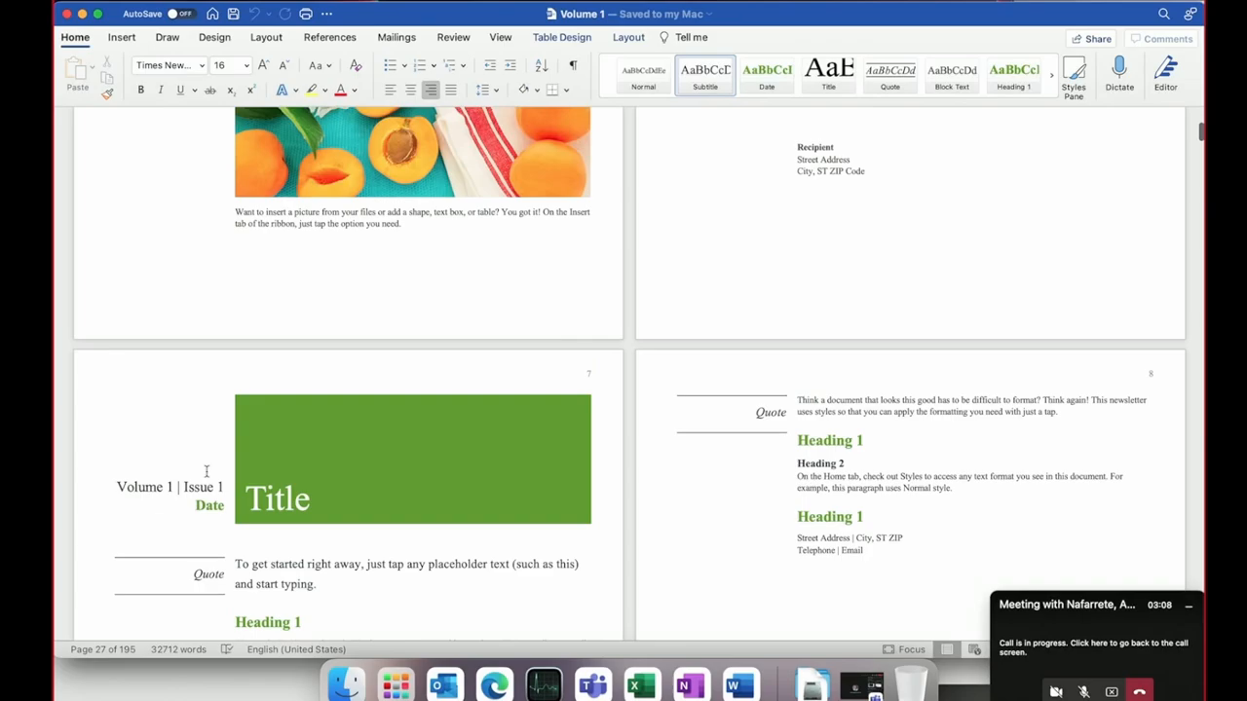
pyautogui.scroll(3)
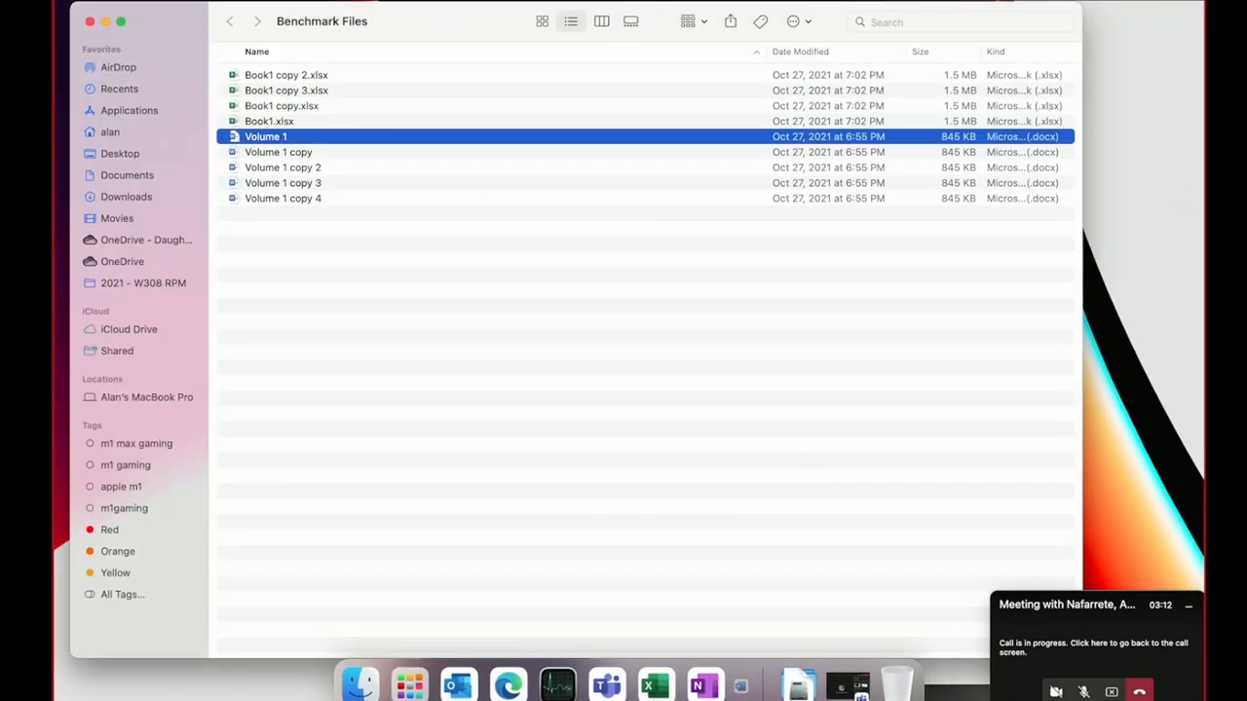
# Select Volume 1 through Volume 1 copy 4, open them together, and watch Word load them.
pyautogui.click(283, 198)
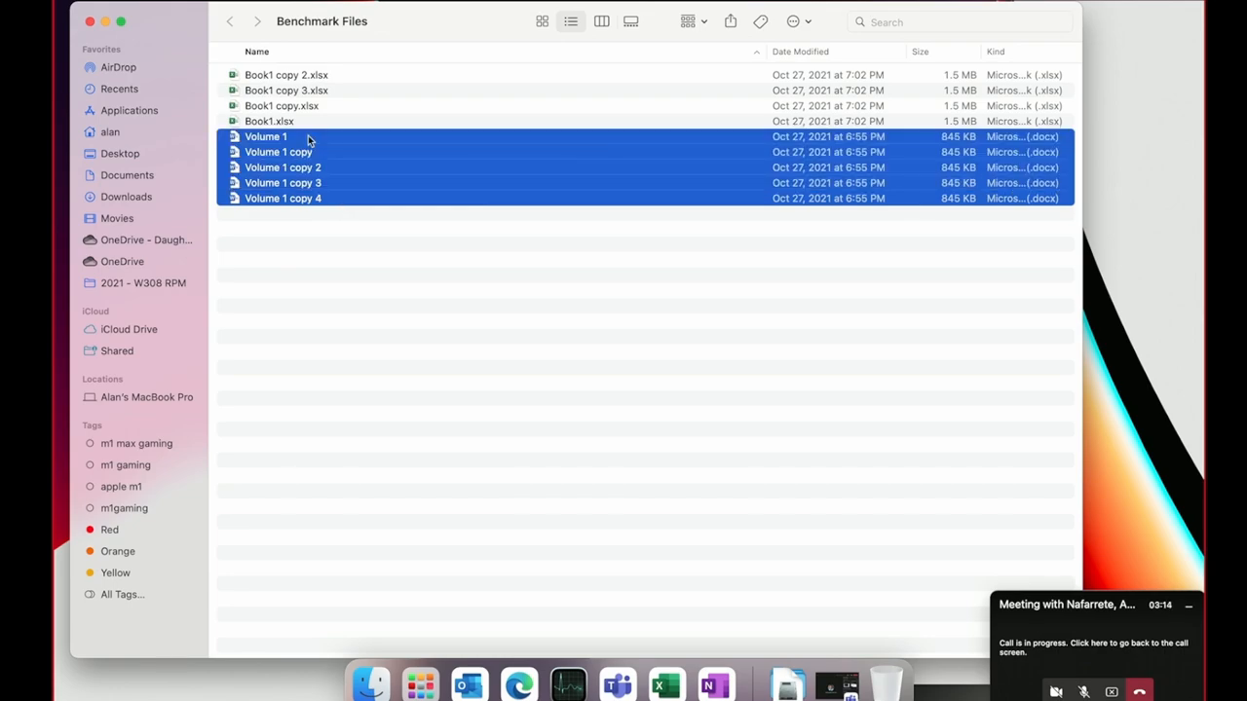
pyautogui.moveTo(362, 173)
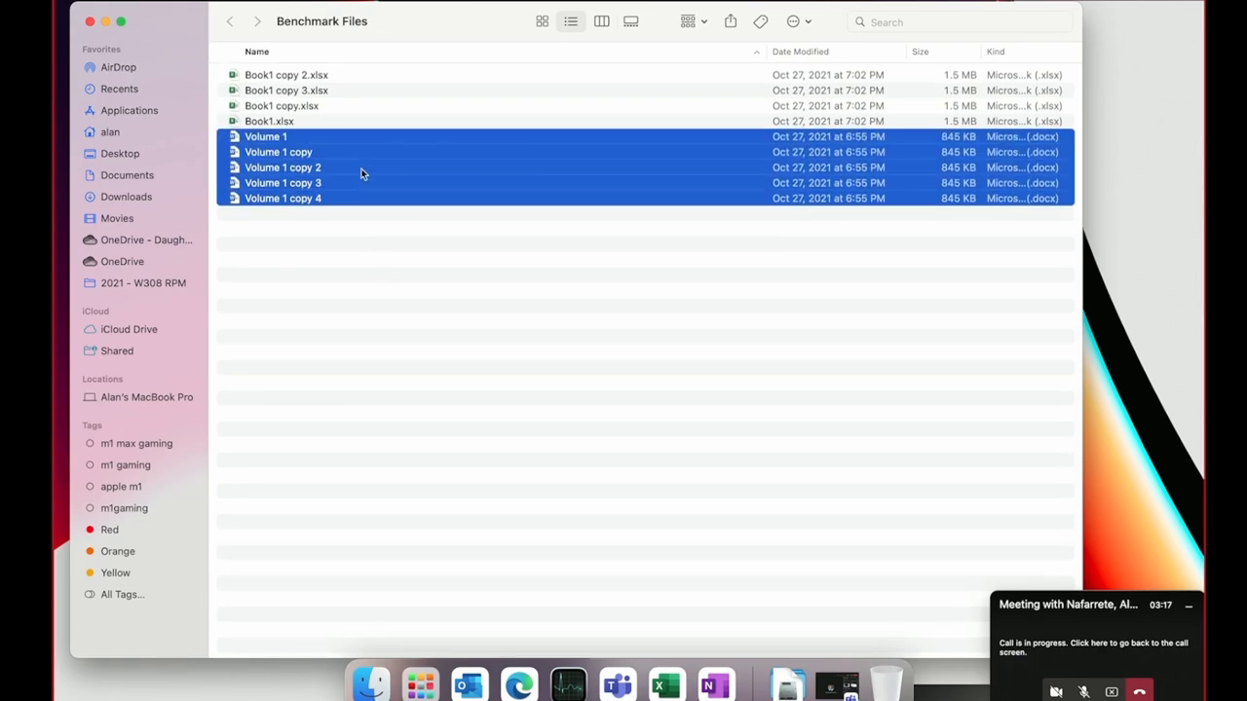
pyautogui.rightClick(361, 173)
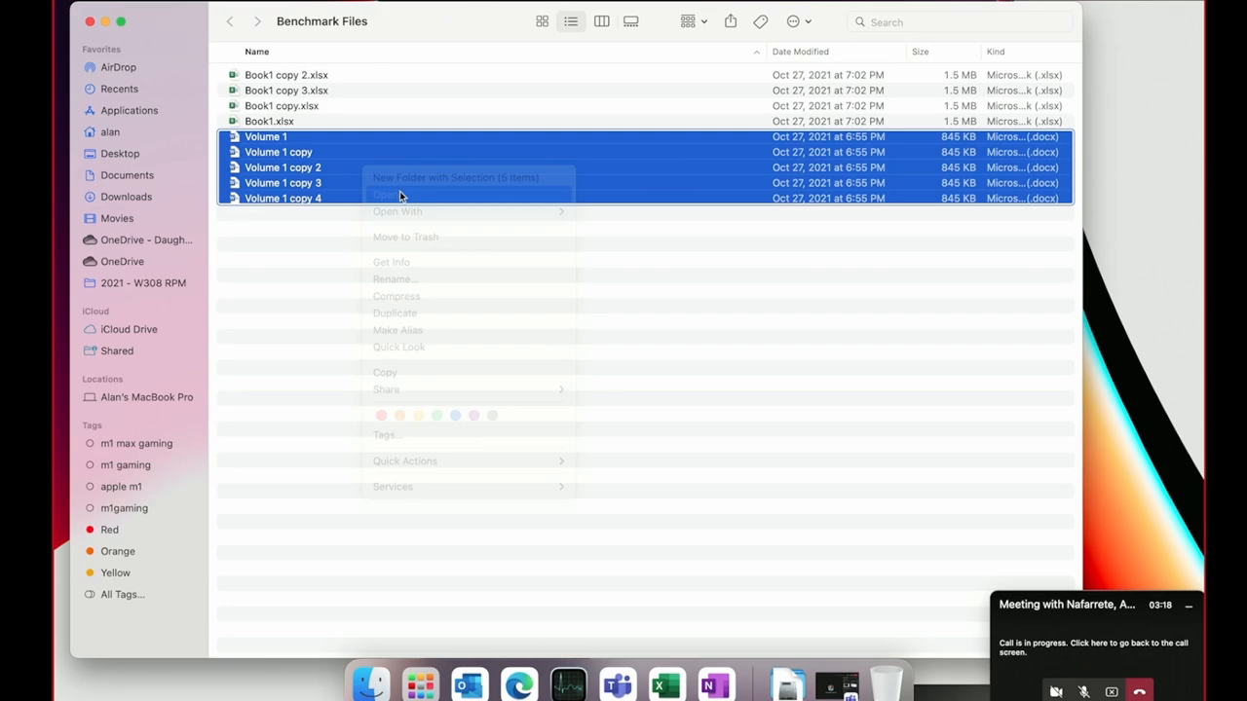
pyautogui.click(598, 373)
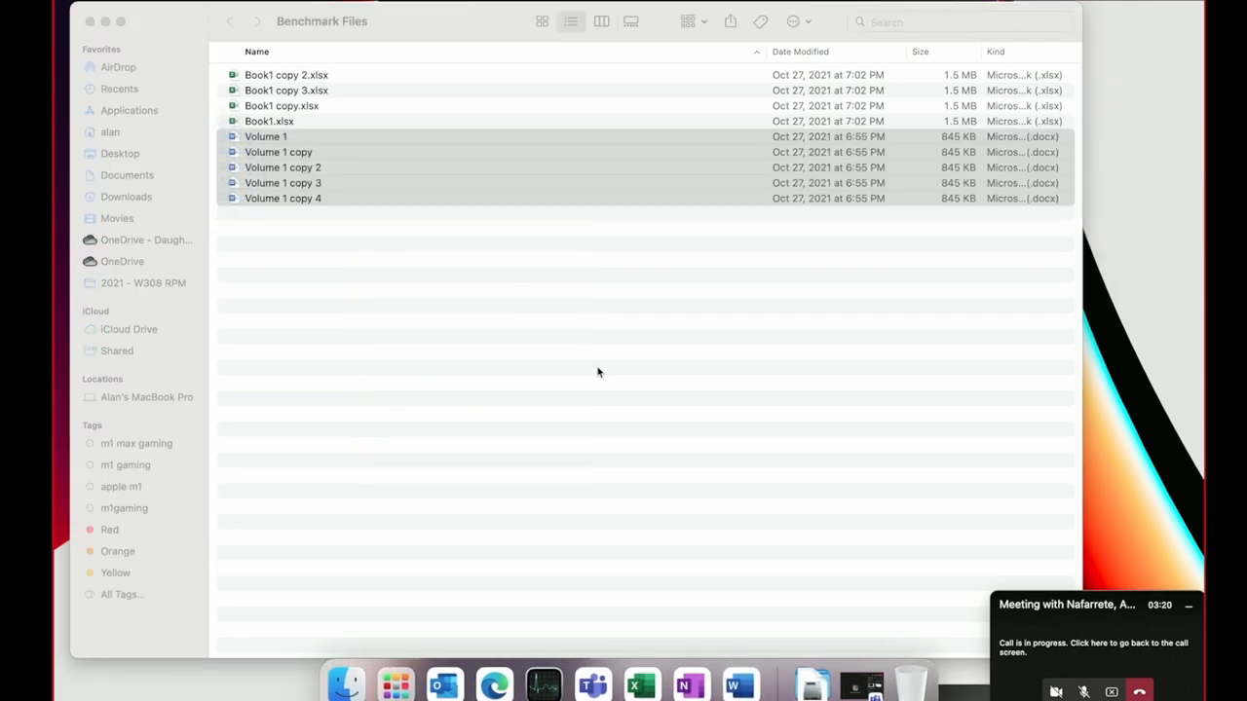
pyautogui.moveTo(739, 684)
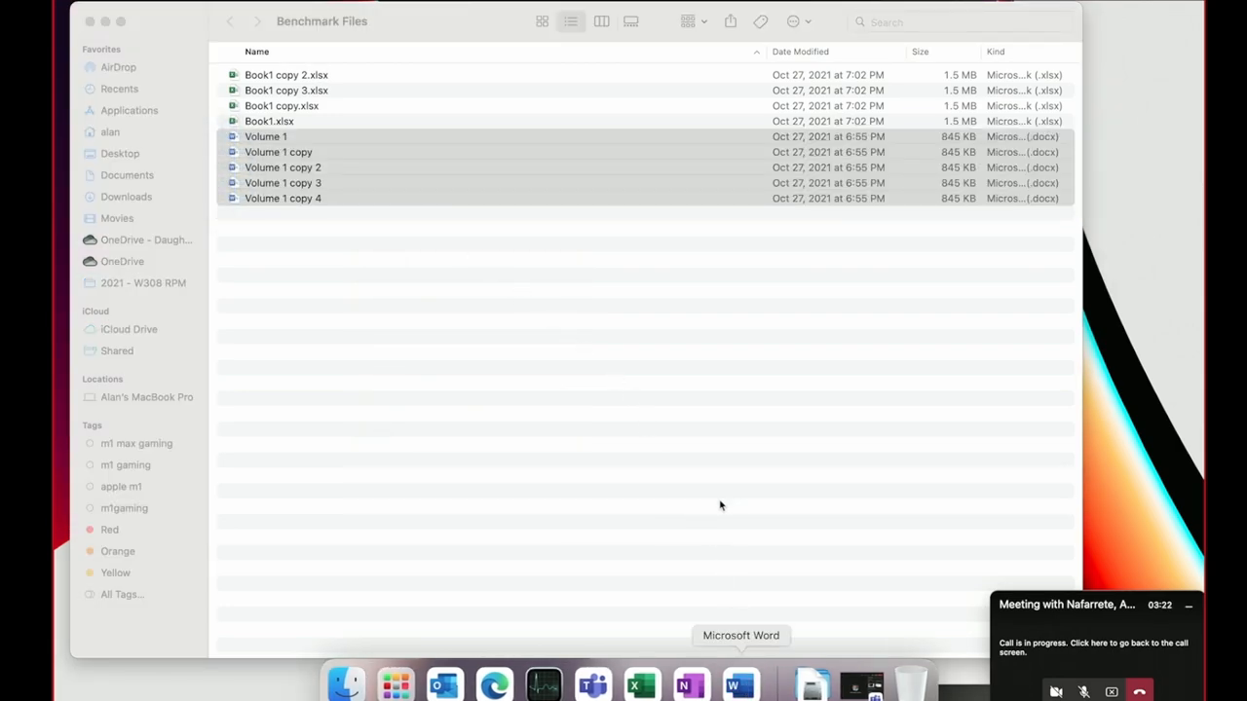
pyautogui.doubleClick(283, 198)
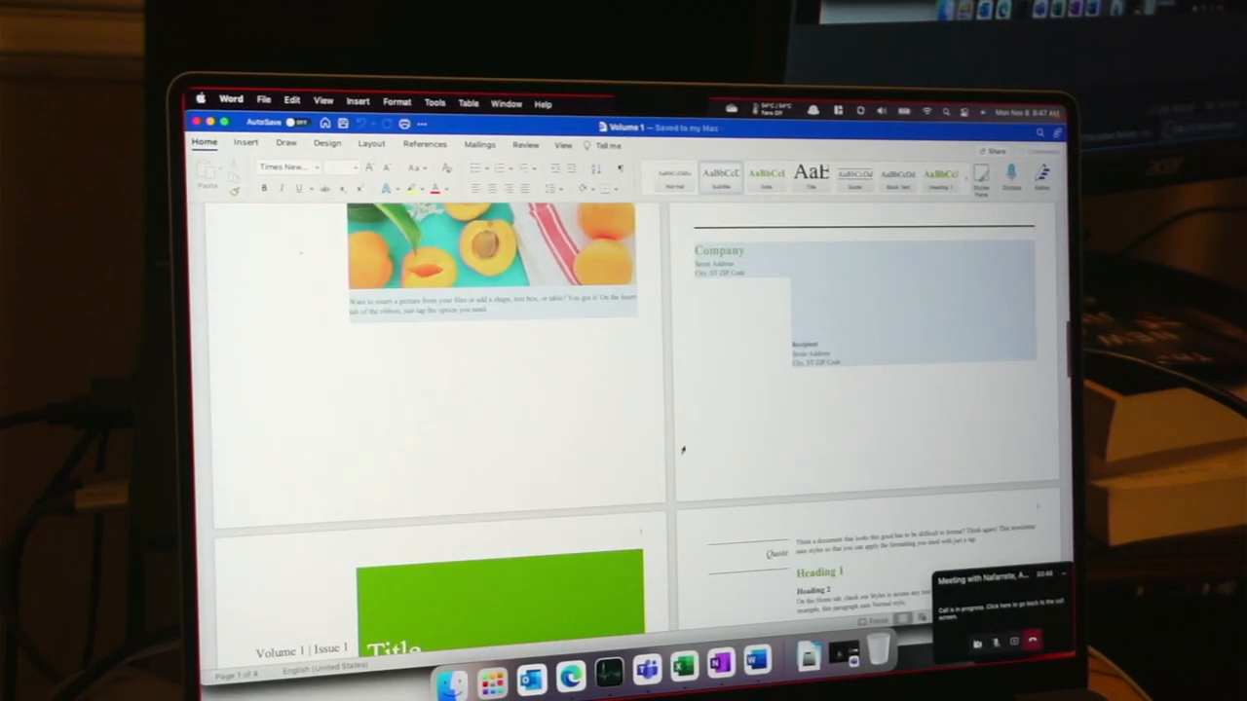
pyautogui.scroll(3)
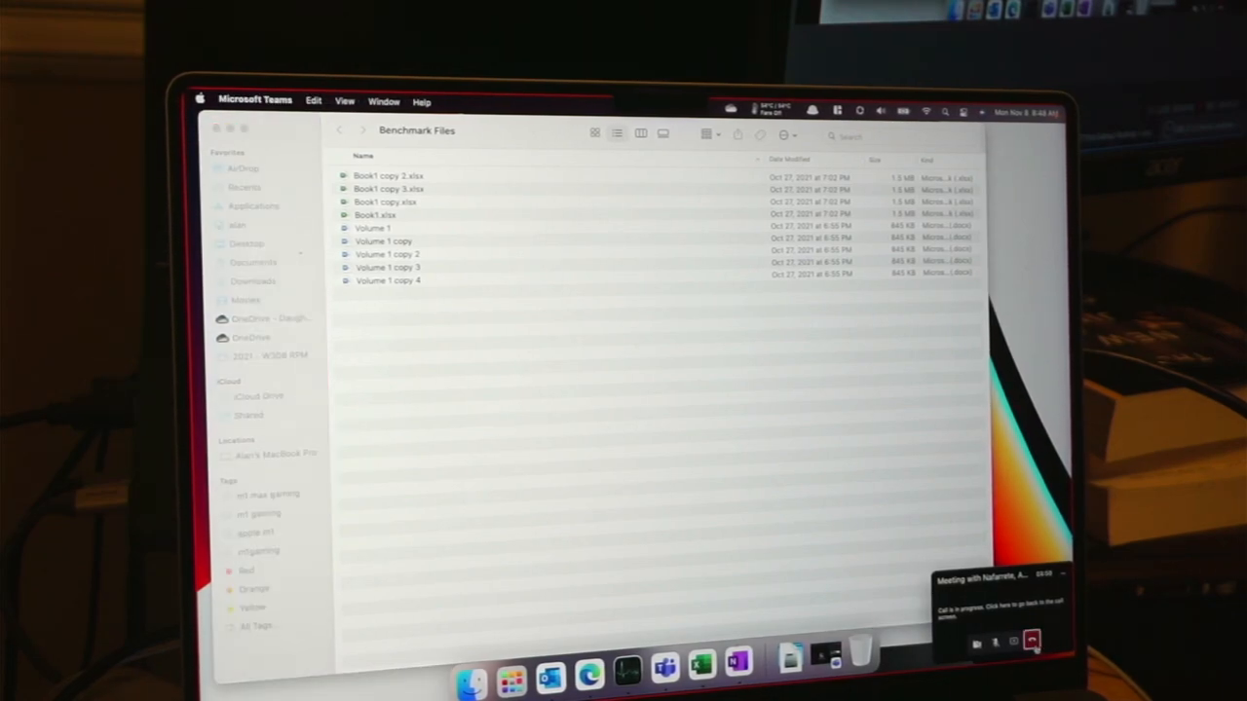
# Close Webex Meeting Settings, share the entire screen, then bring the Benchmark Files folder forward.
pyautogui.write('Ci')
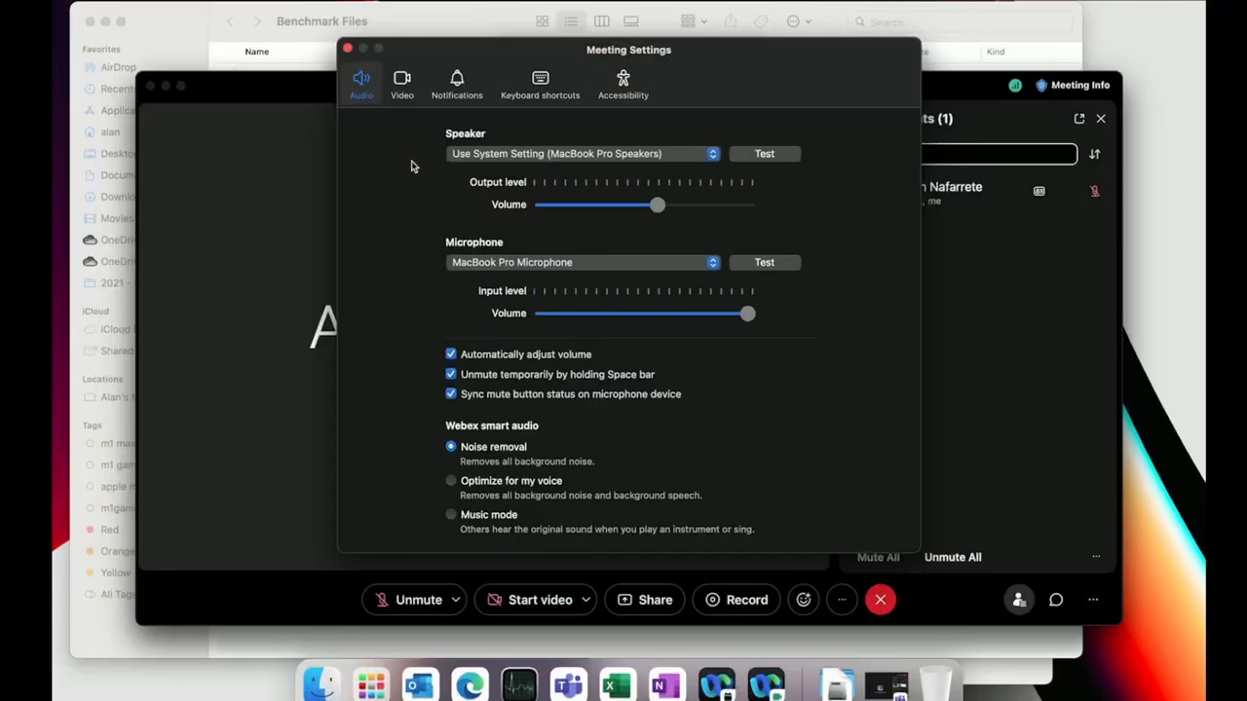
pyautogui.moveTo(347, 50)
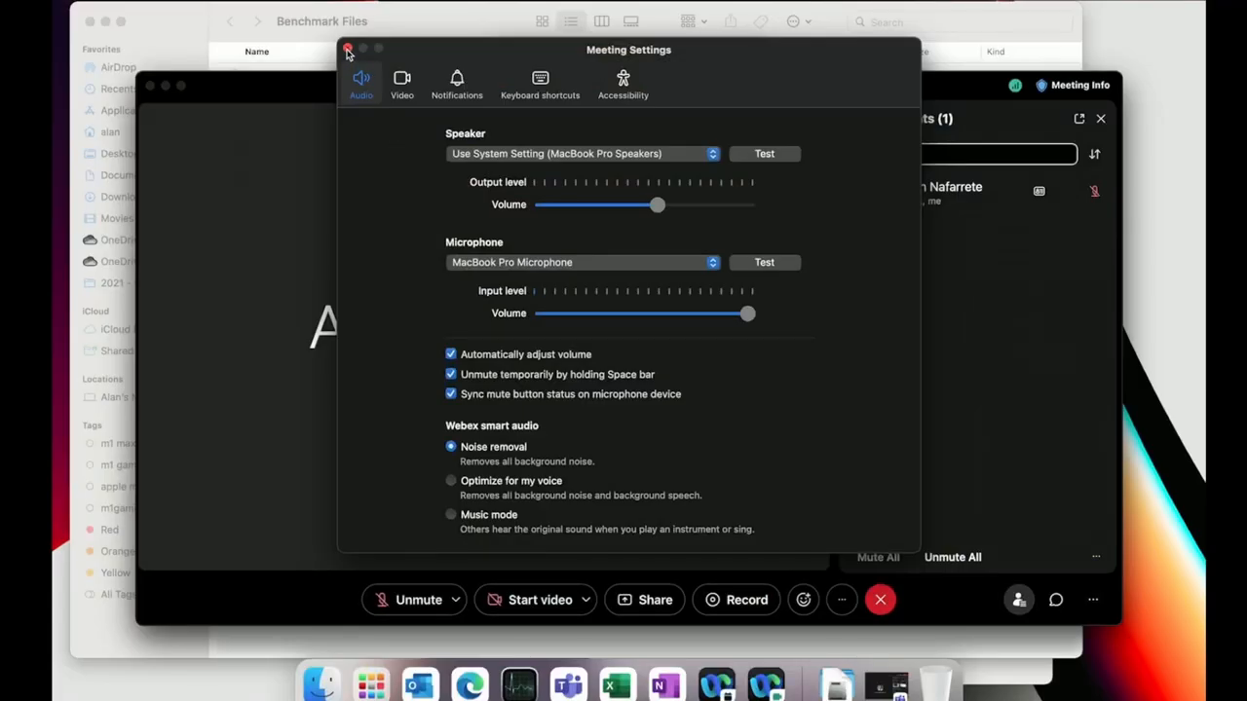
pyautogui.click(348, 49)
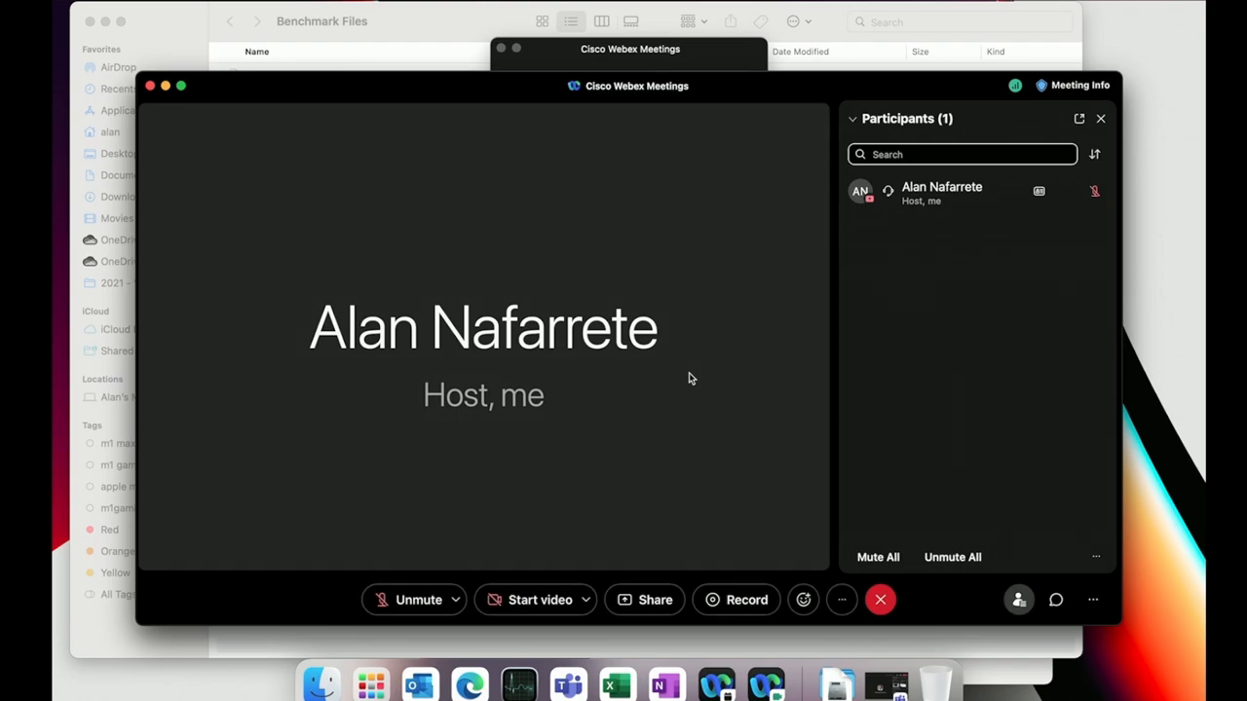
pyautogui.click(654, 599)
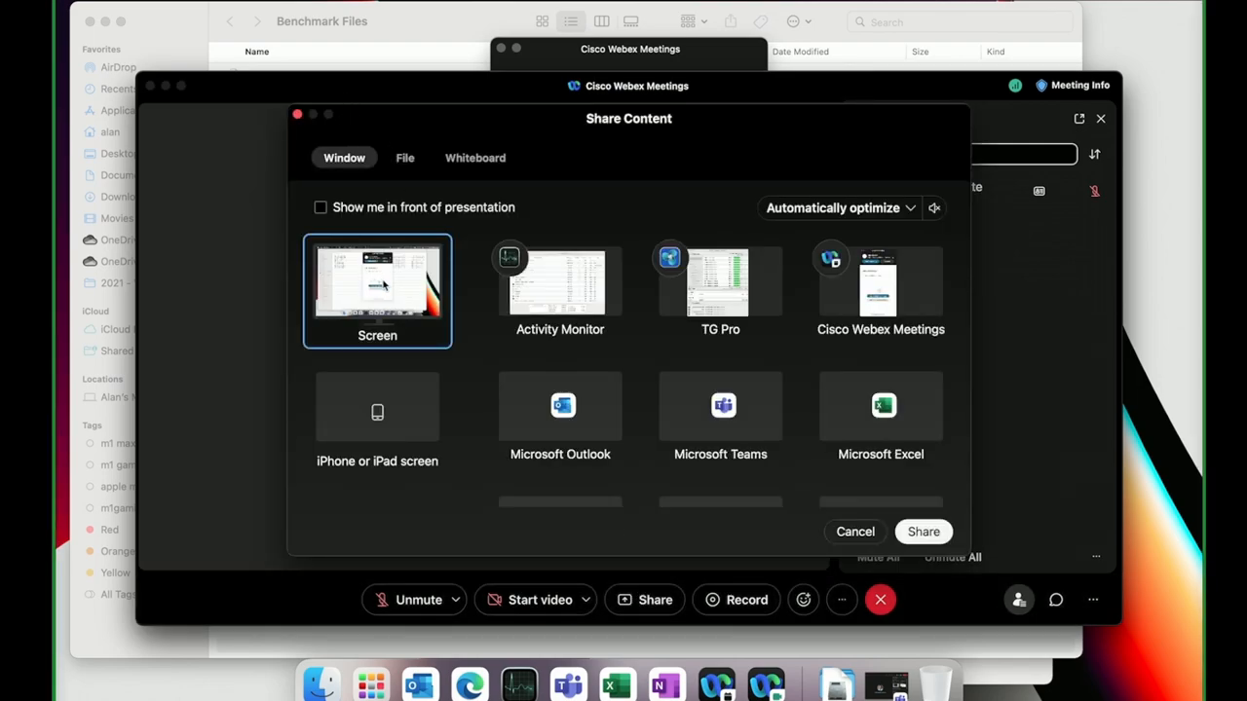
pyautogui.click(922, 531)
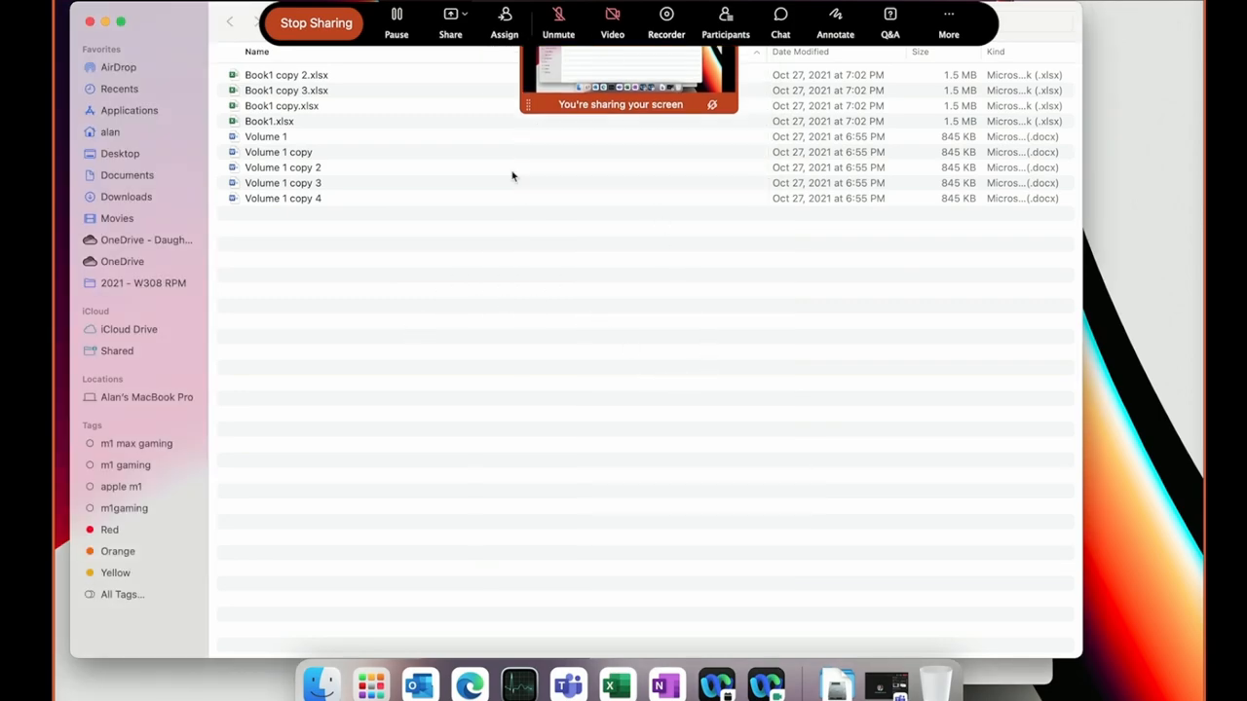
pyautogui.click(278, 152)
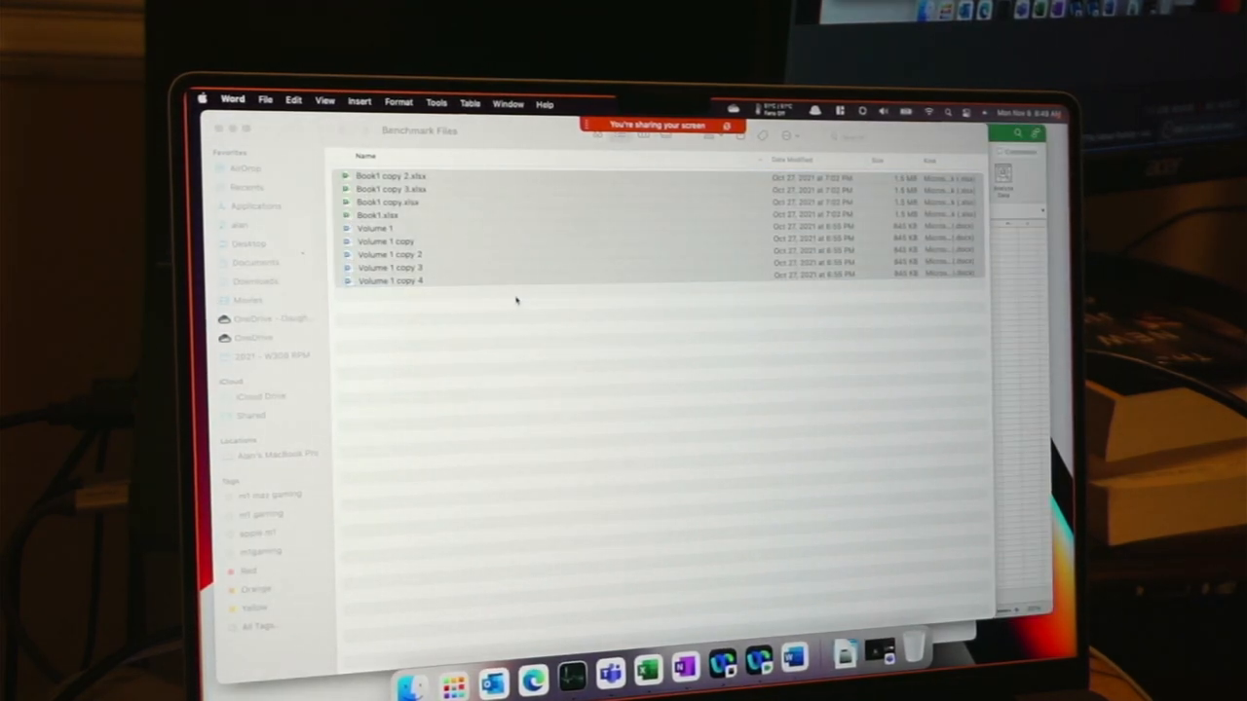
# Open the selected Volume 1 documents in Word and view every window in Mission Control.
pyautogui.press('mission_control')
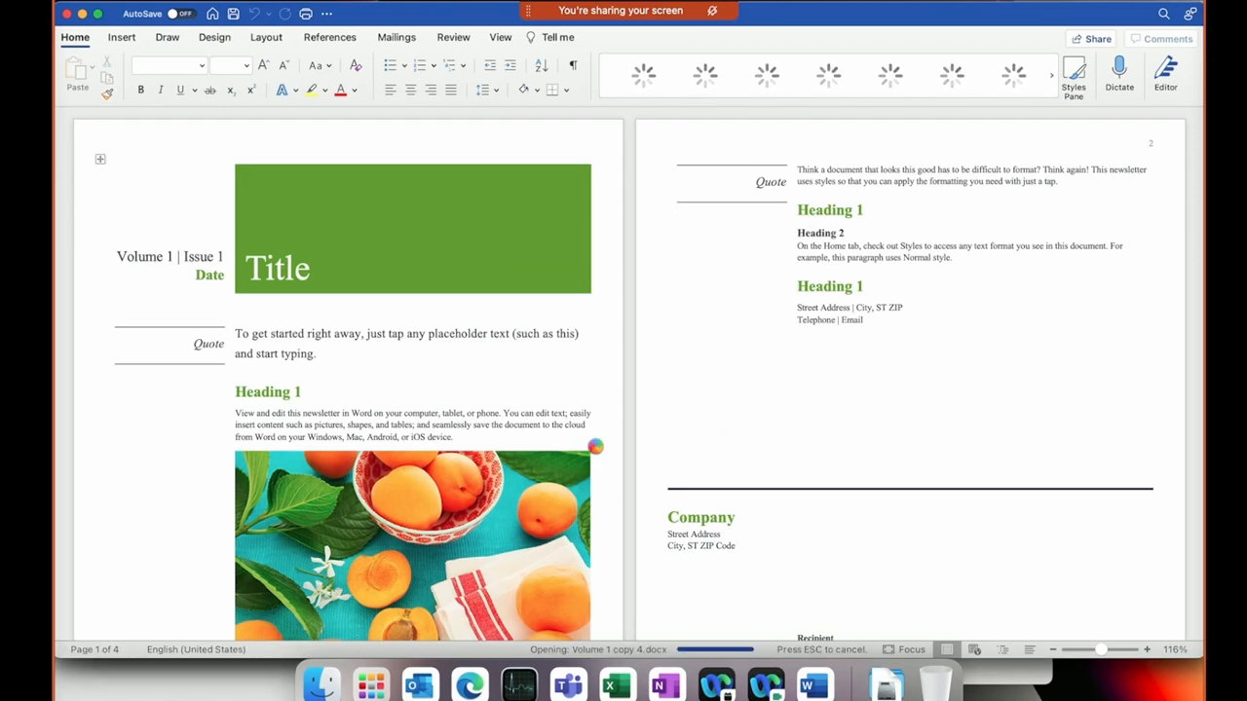
pyautogui.scroll(-3)
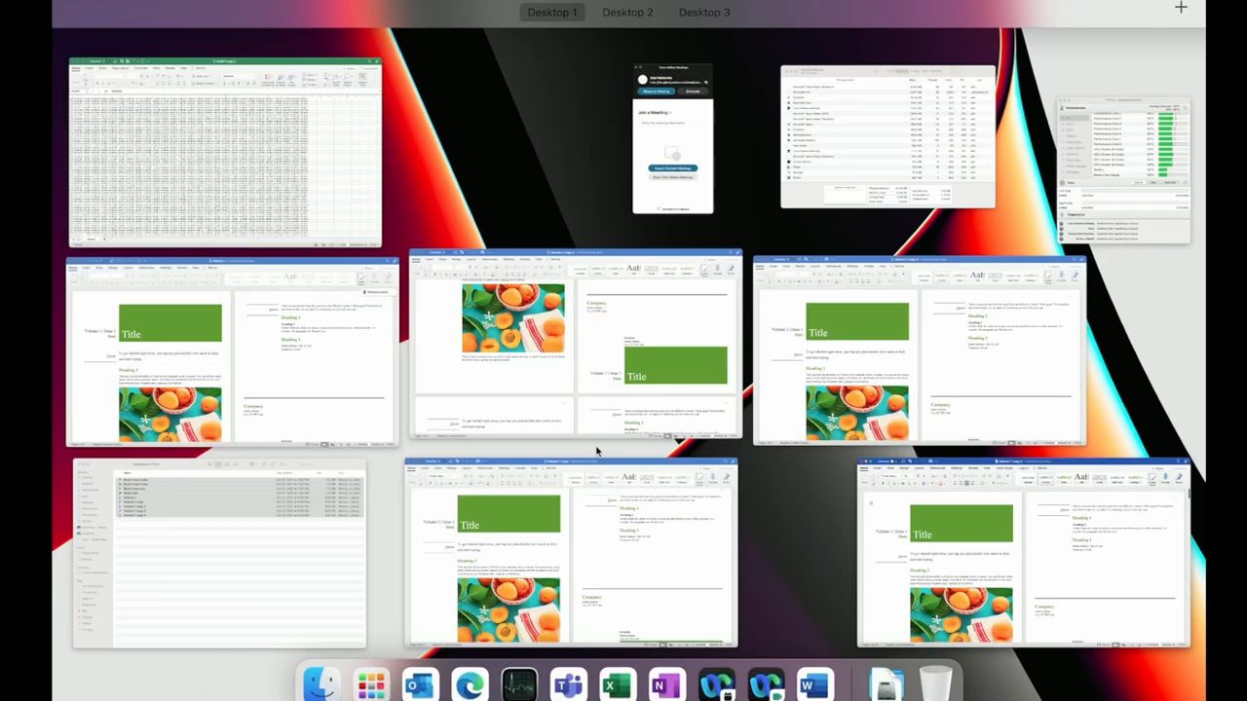
# Exit Mission Control and open Display Settings… in System Preferences' Displays pane.
pyautogui.click(570, 550)
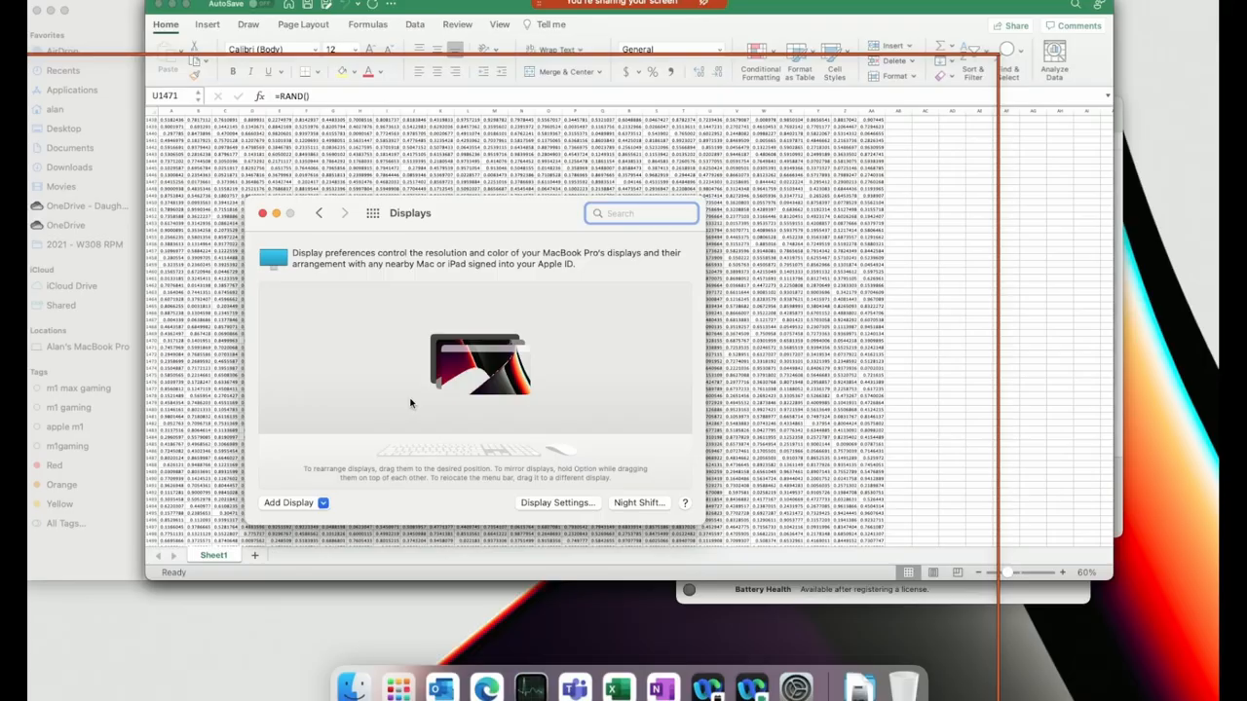
pyautogui.moveTo(570, 519)
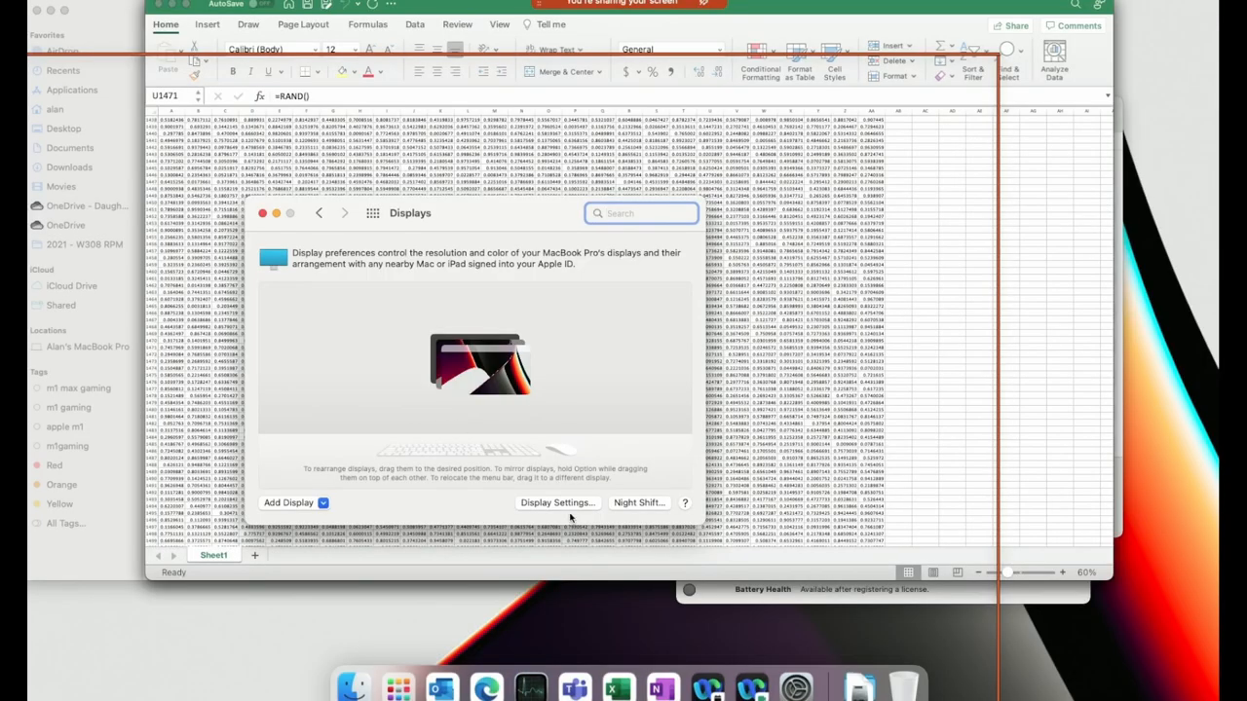
pyautogui.click(557, 503)
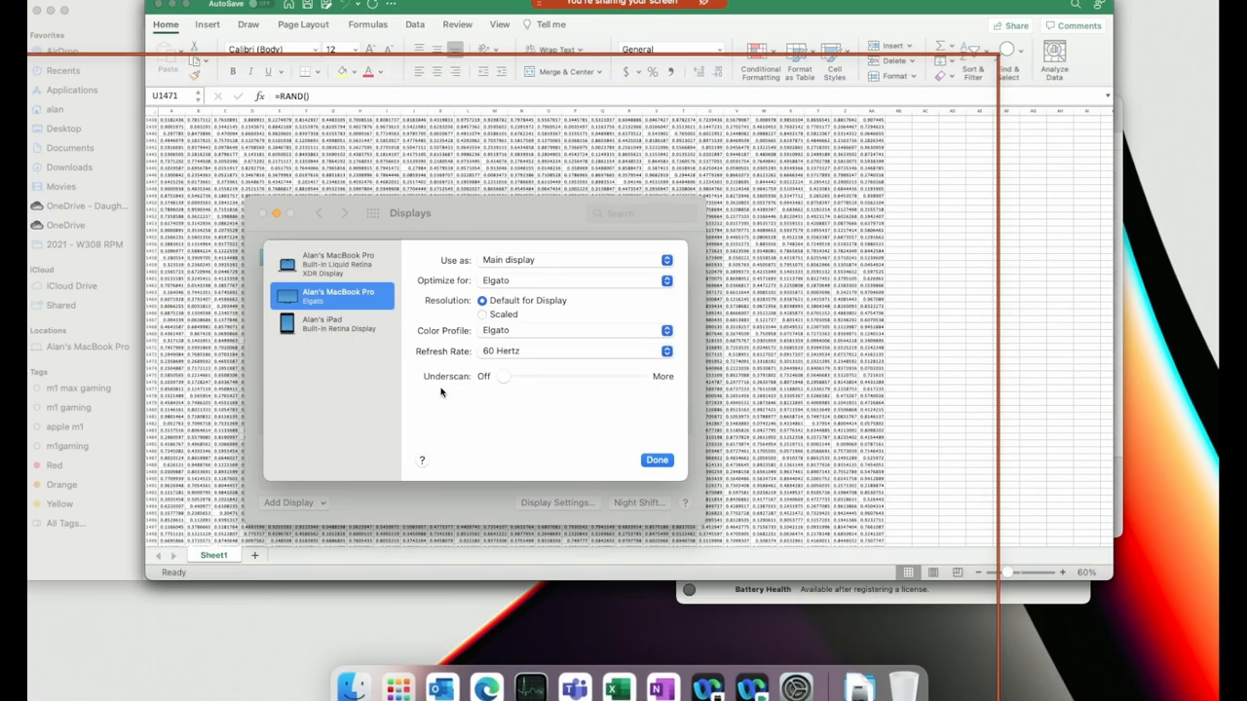